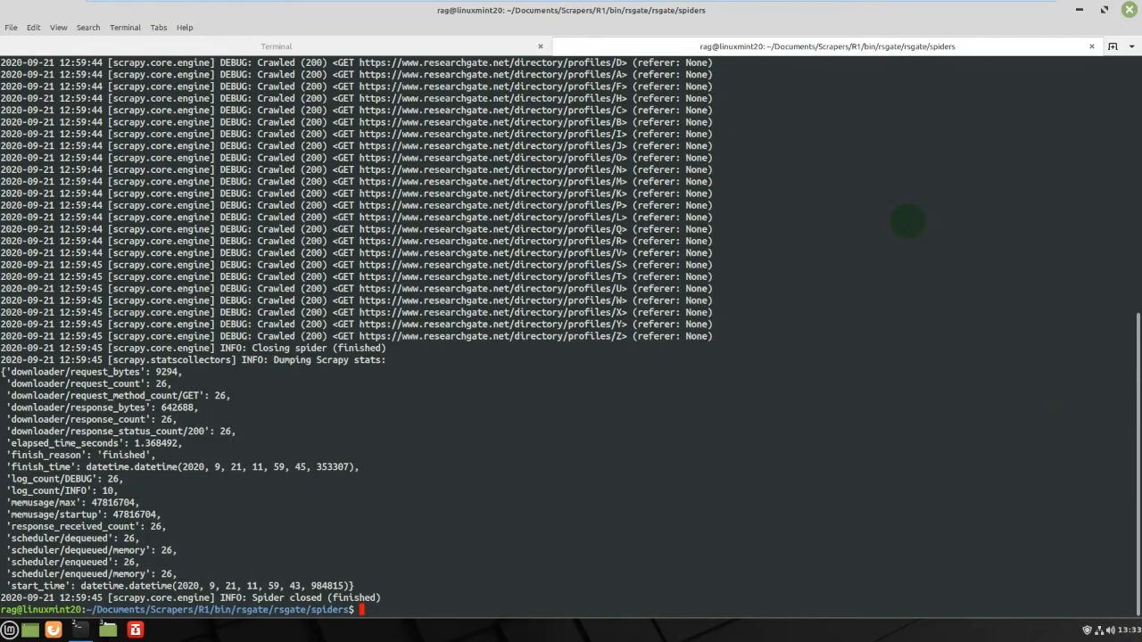
Step: Run 'sudo python3 rsg-spider.py', which fails with ModuleNotFoundError for 'rsgate'
text(sudo python3 rsg-spider.py)
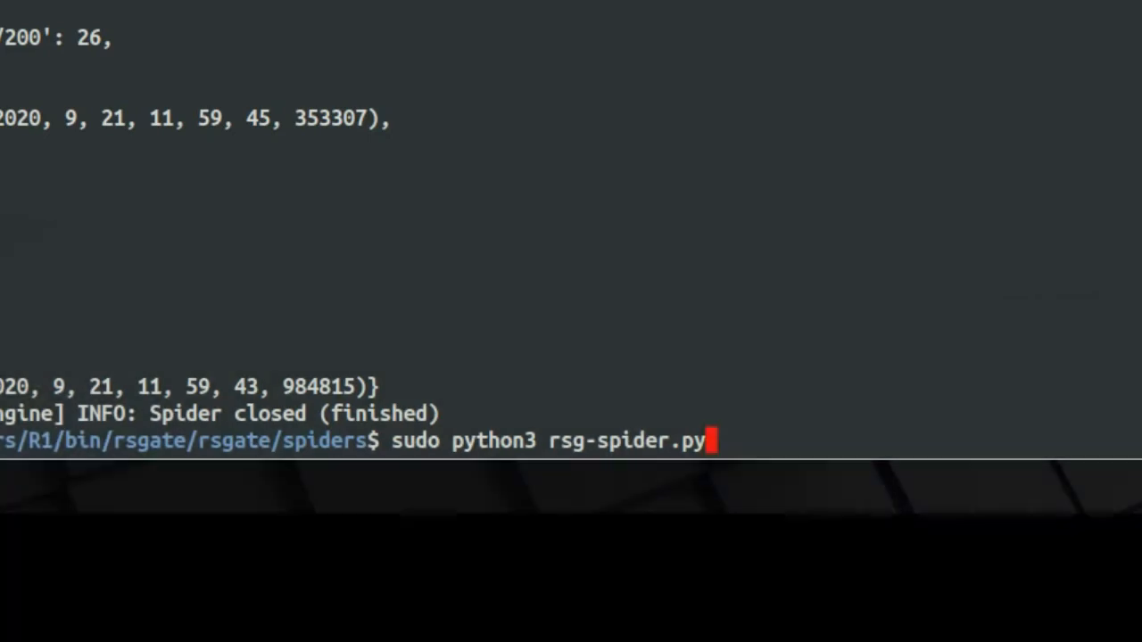
key(Return)
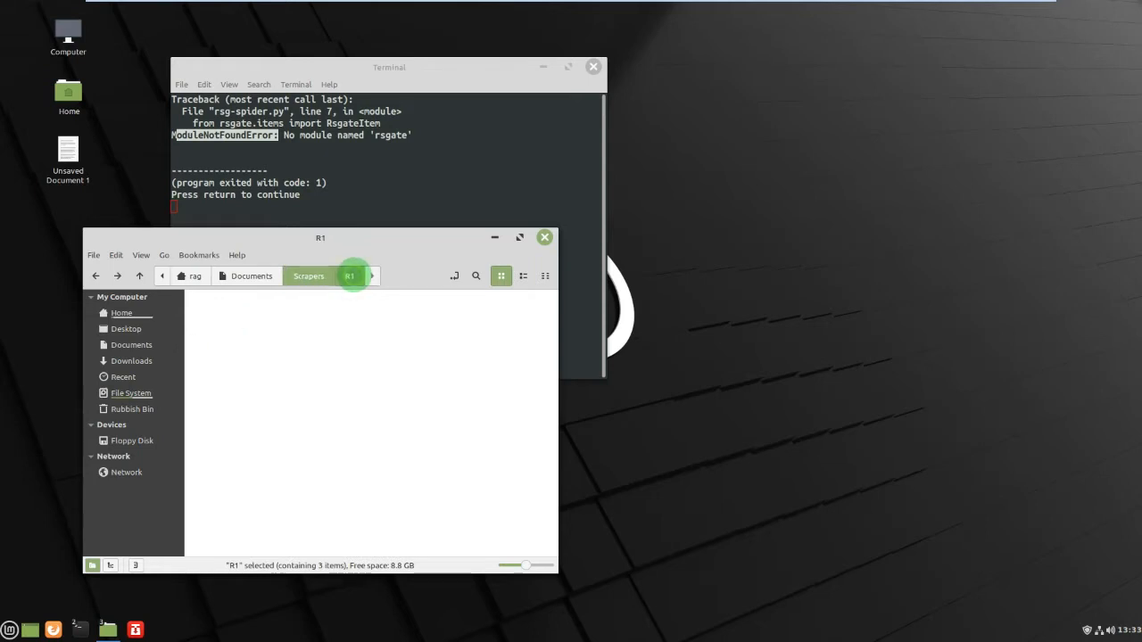
Step: Browse from R1 through bin and rsgate into the inner rsgate project folder
click(350, 275)
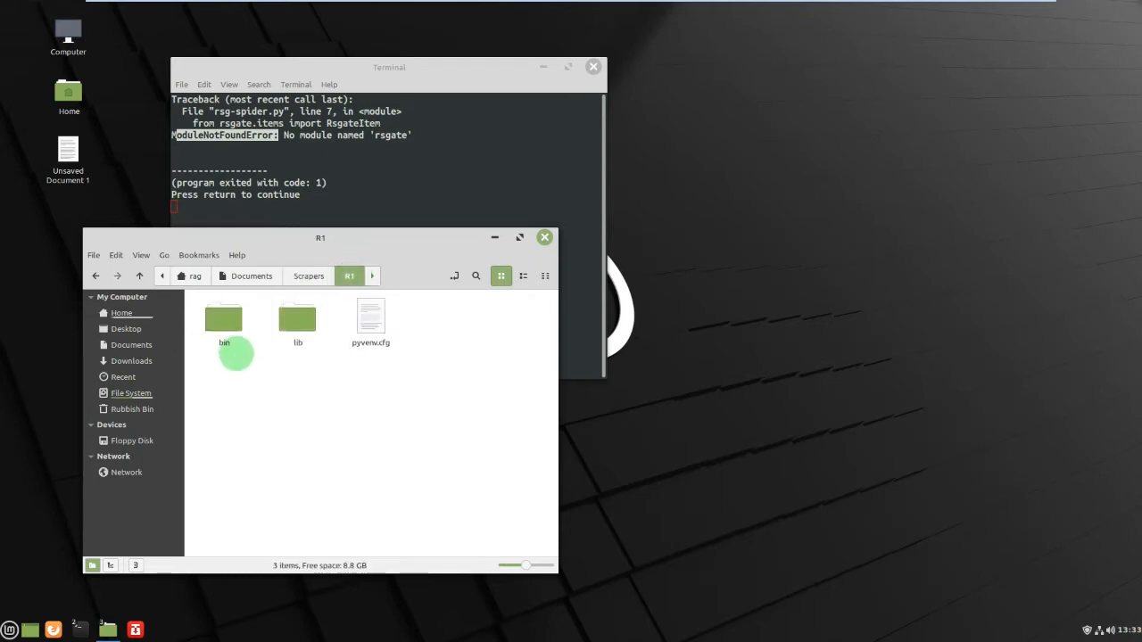
click(223, 322)
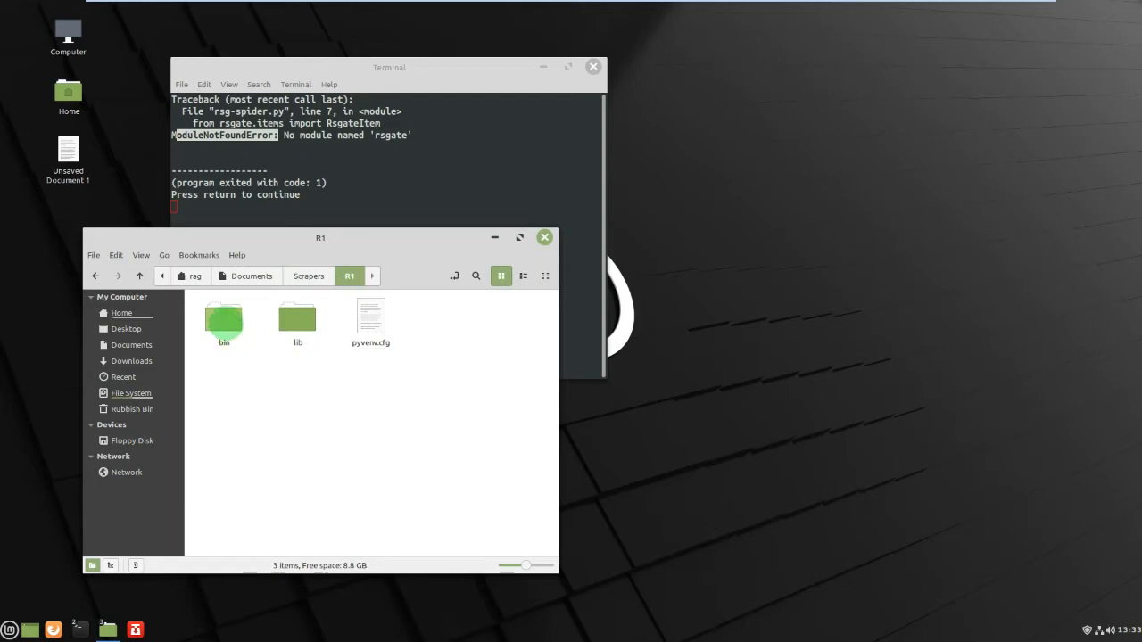
click(224, 318)
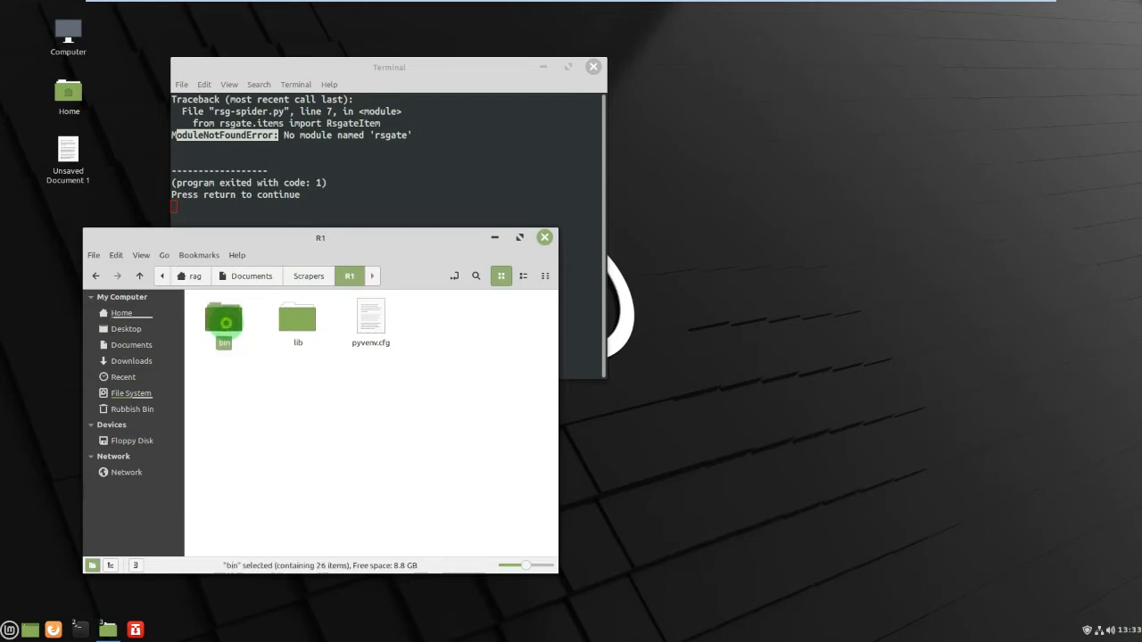
double_click(224, 318)
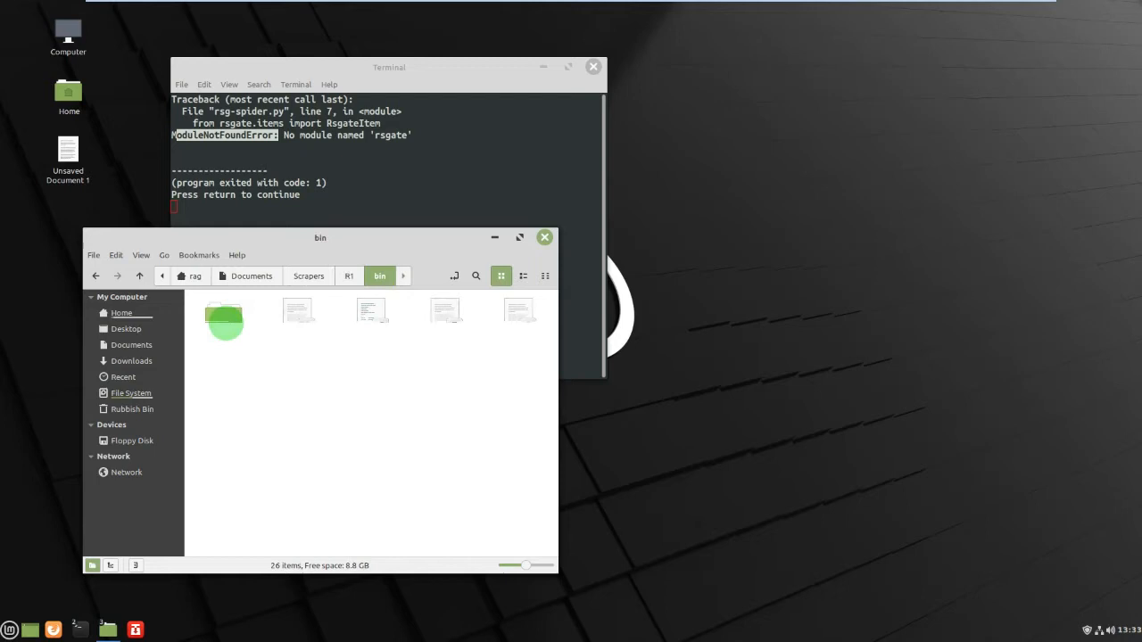
double_click(223, 319)
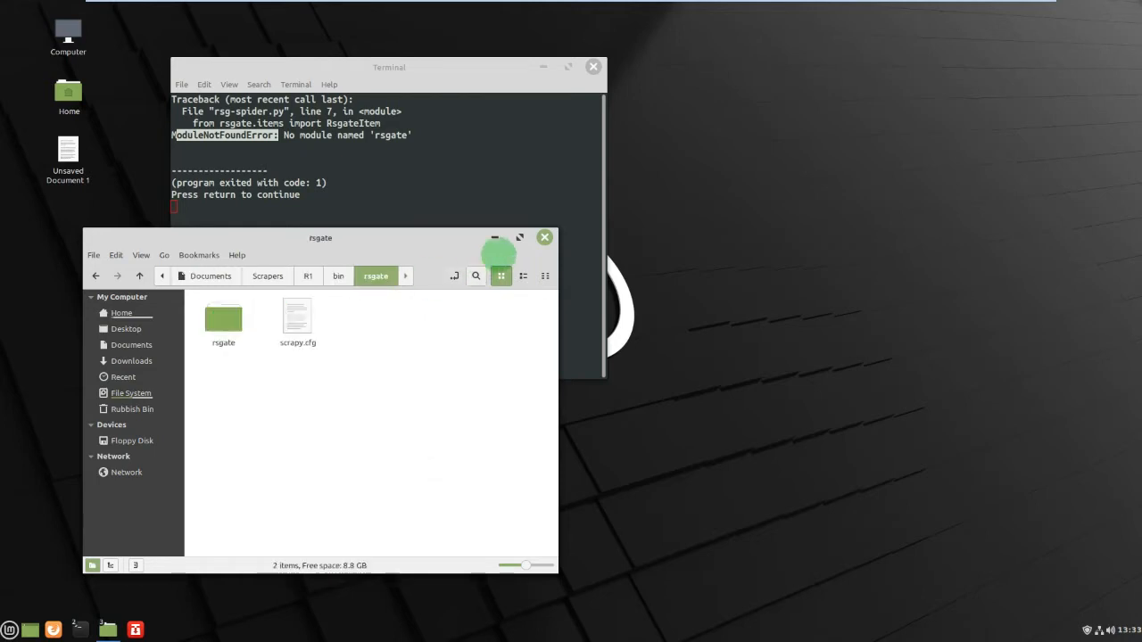
click(520, 237)
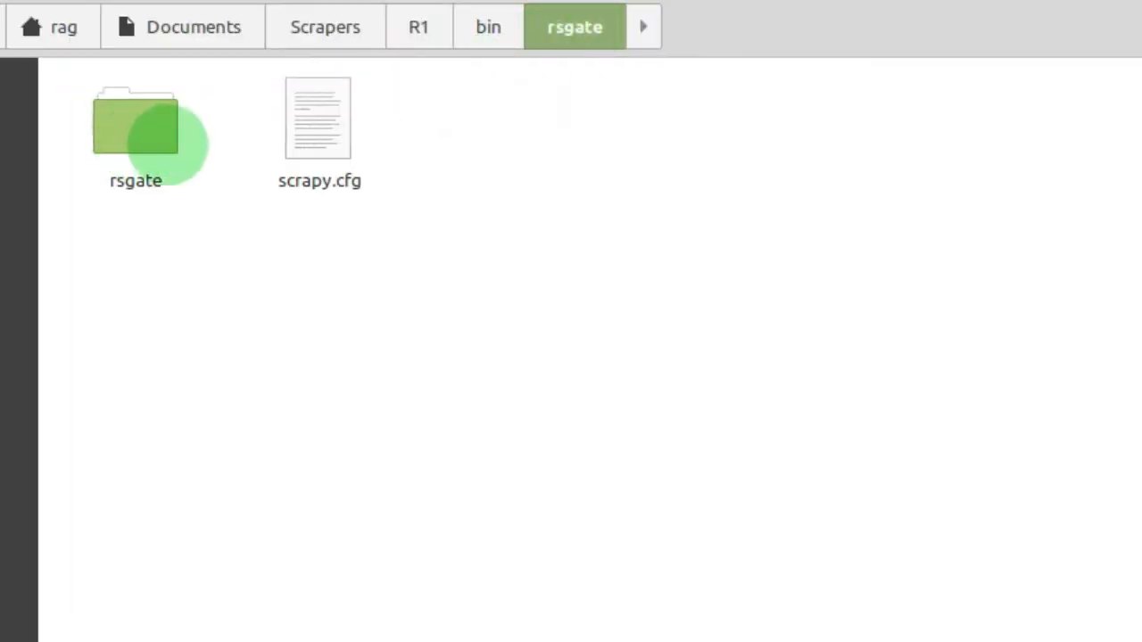
double_click(136, 125)
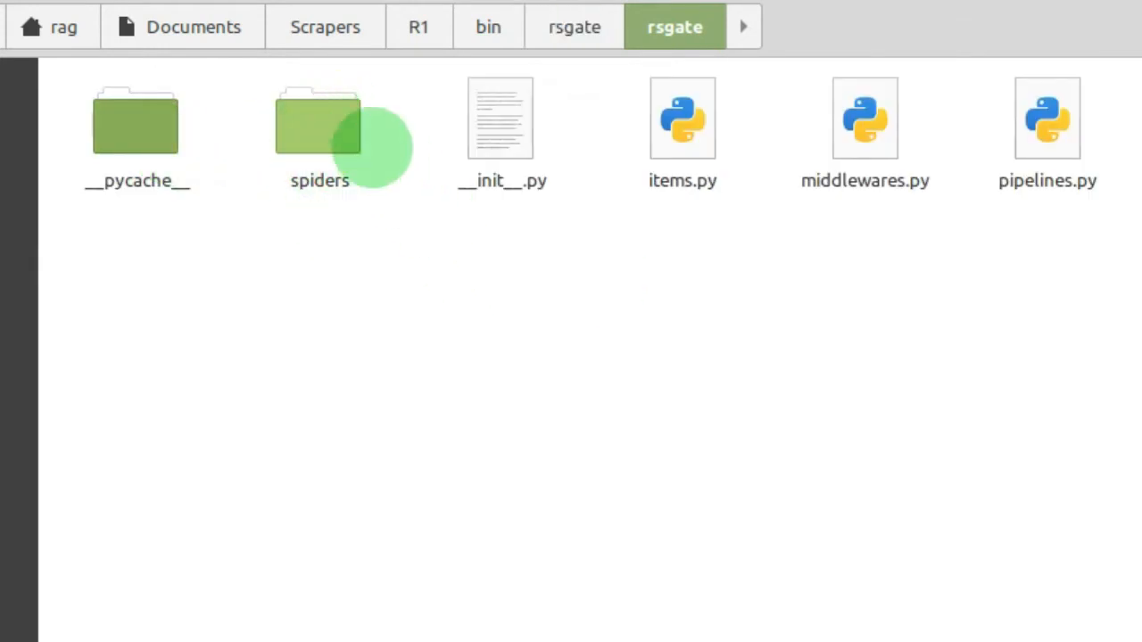
mouse_move(683, 125)
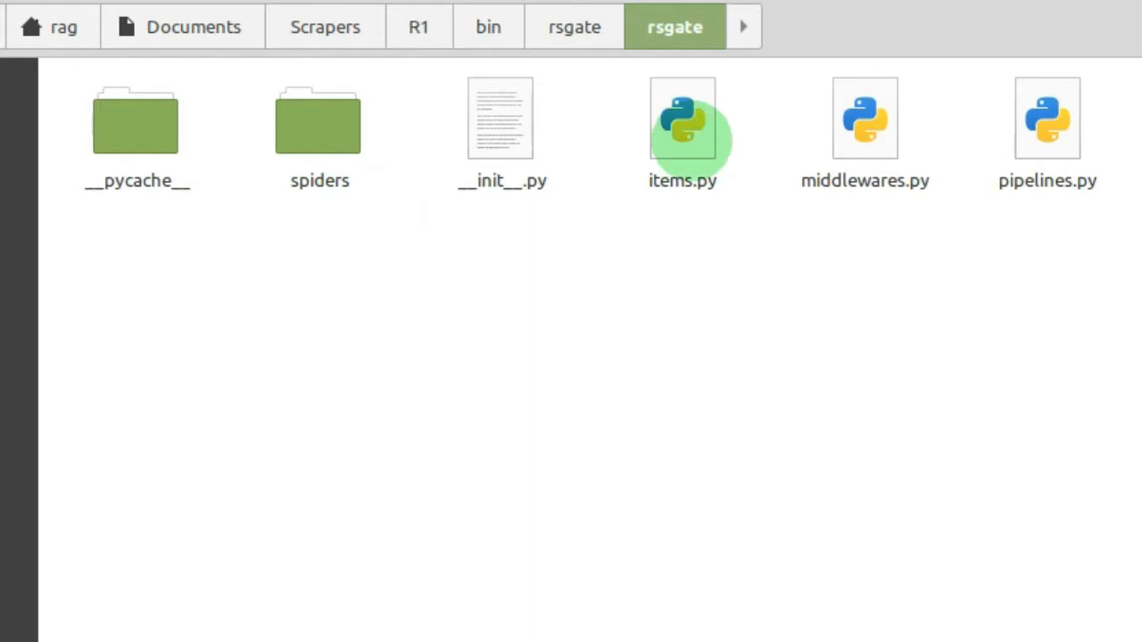
Step: Select items.py, peek into spiders at rsg-spider.py, then return to inner rsgate
click(682, 117)
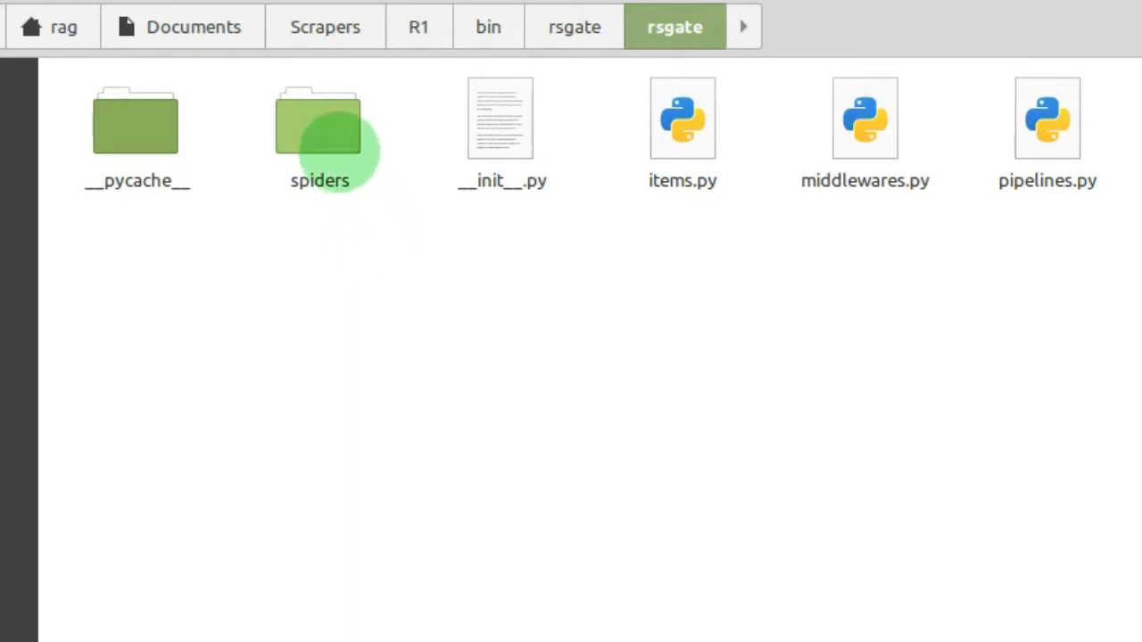
double_click(318, 125)
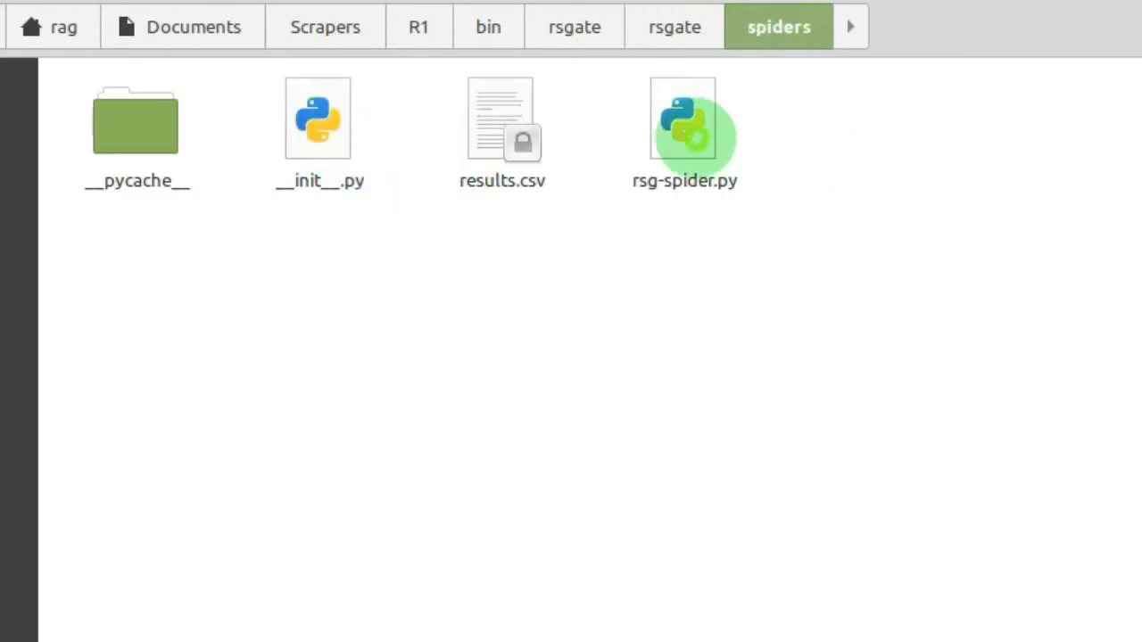
click(685, 125)
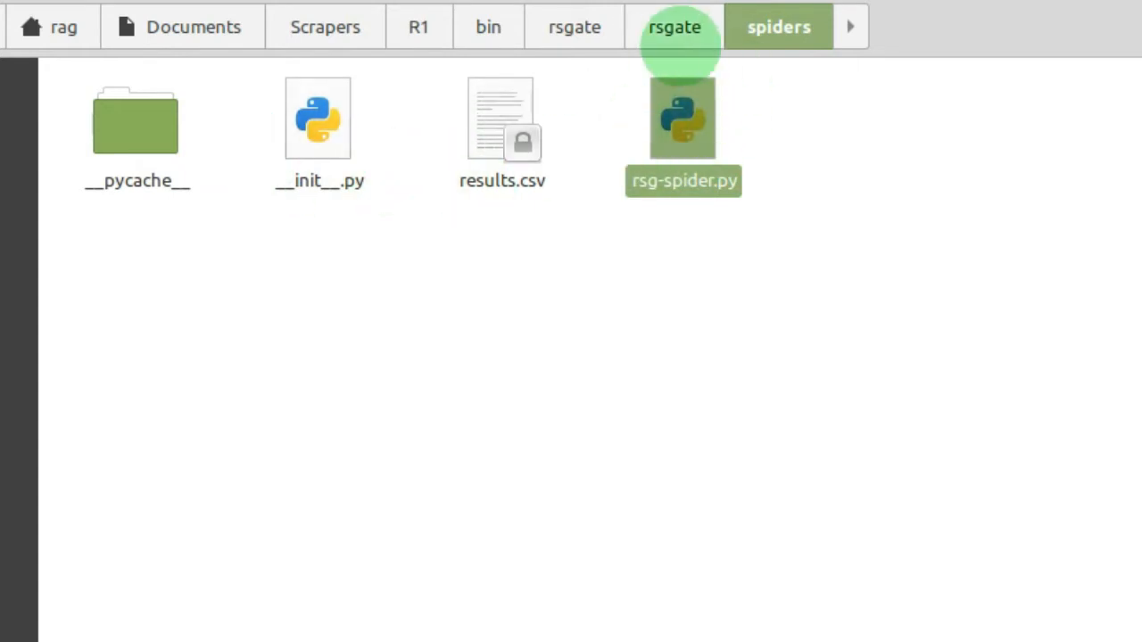
click(674, 27)
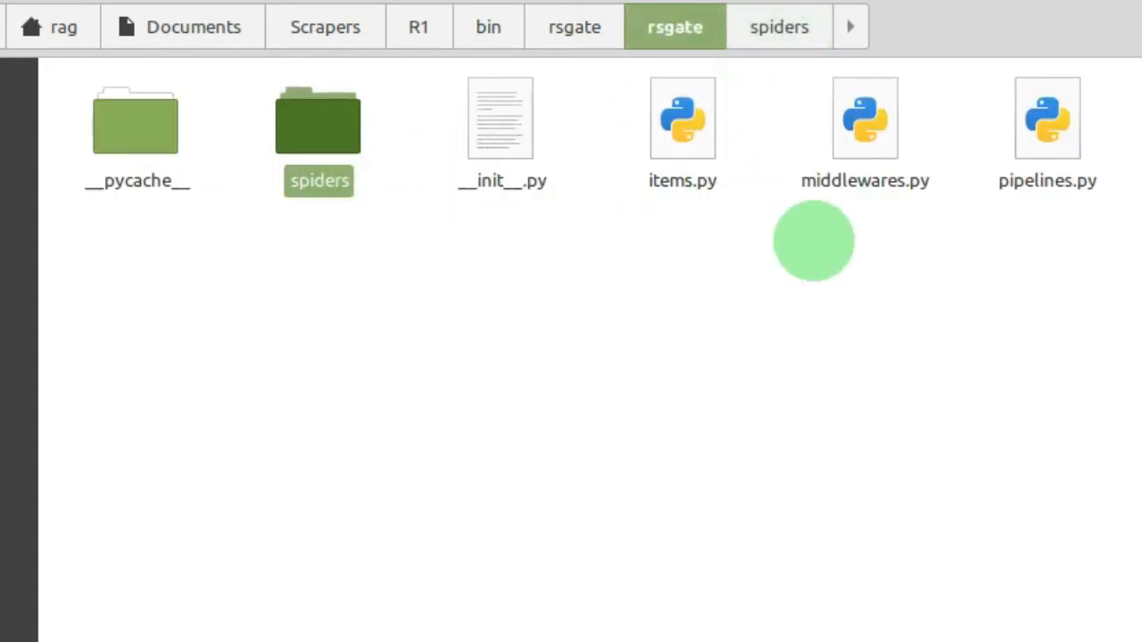
mouse_move(676, 241)
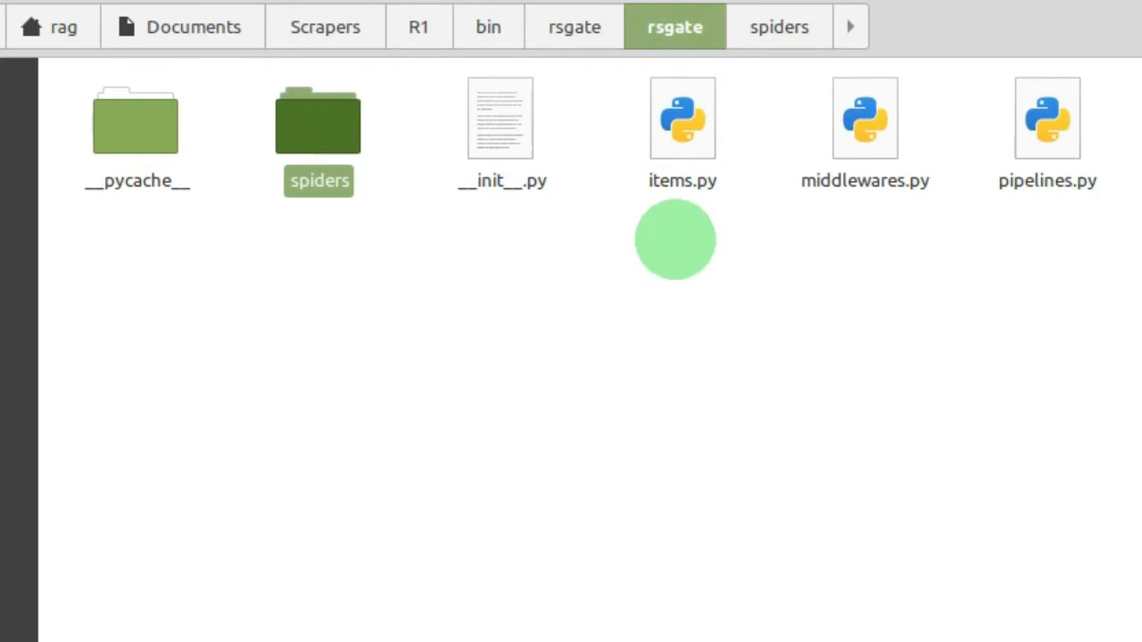
mouse_move(676, 272)
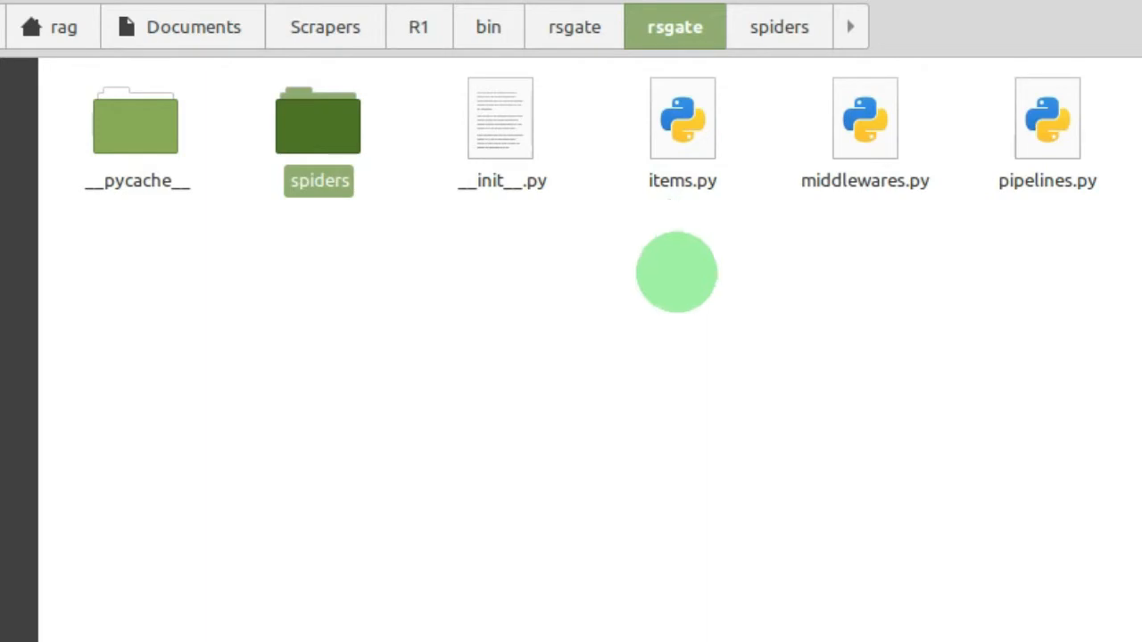
mouse_move(682, 169)
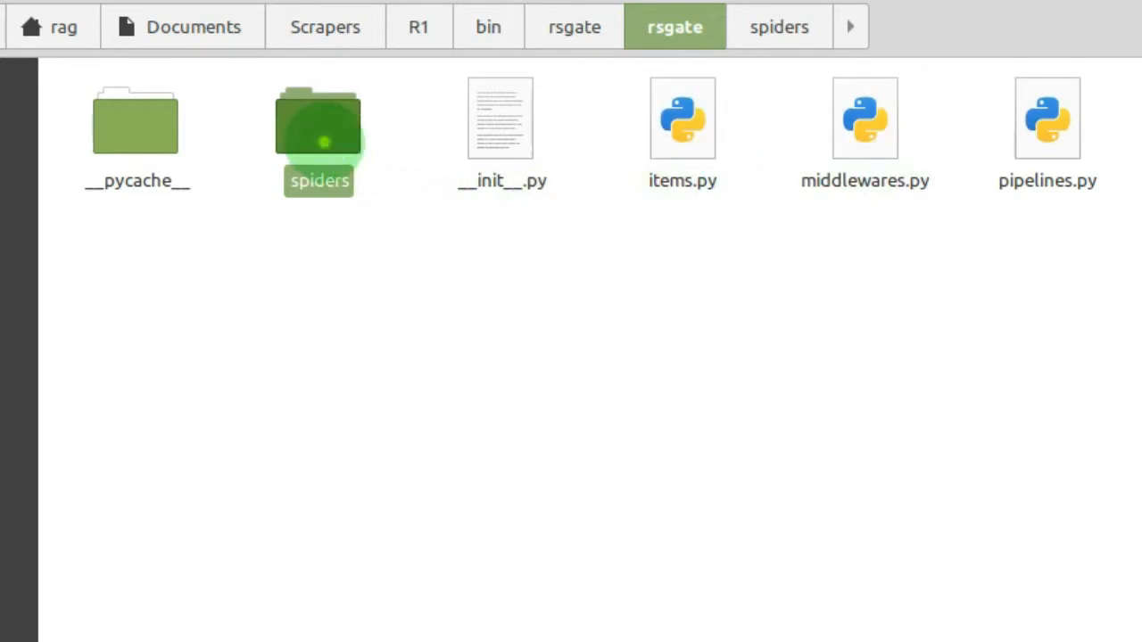
Step: Open rsg-spider.py from the spiders folder with the Text Editor
double_click(318, 121)
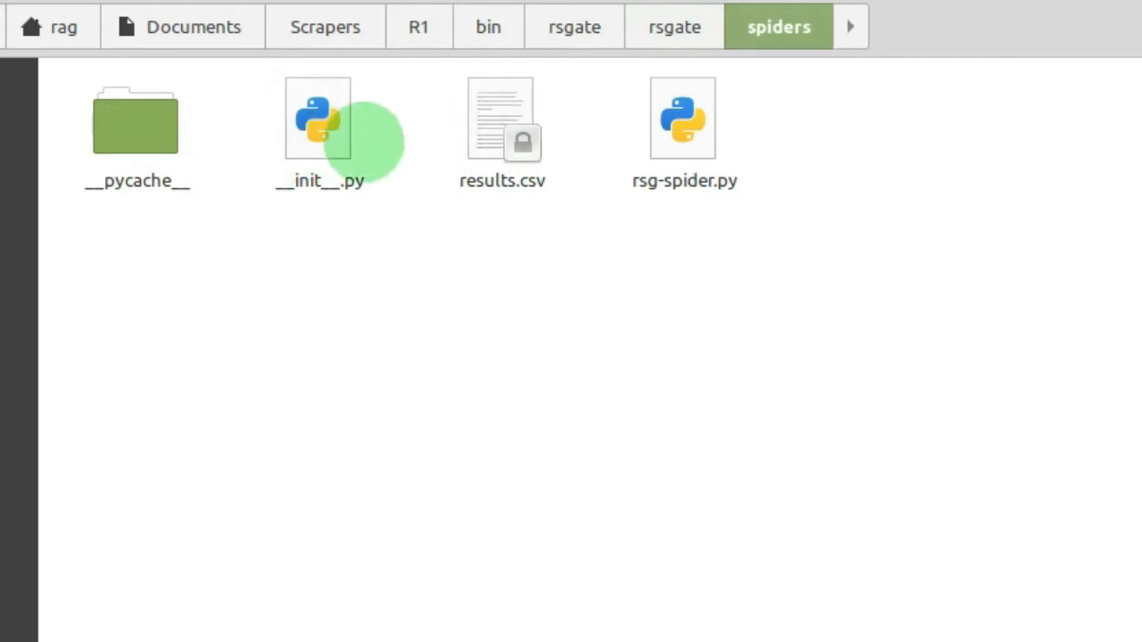
right_click(682, 117)
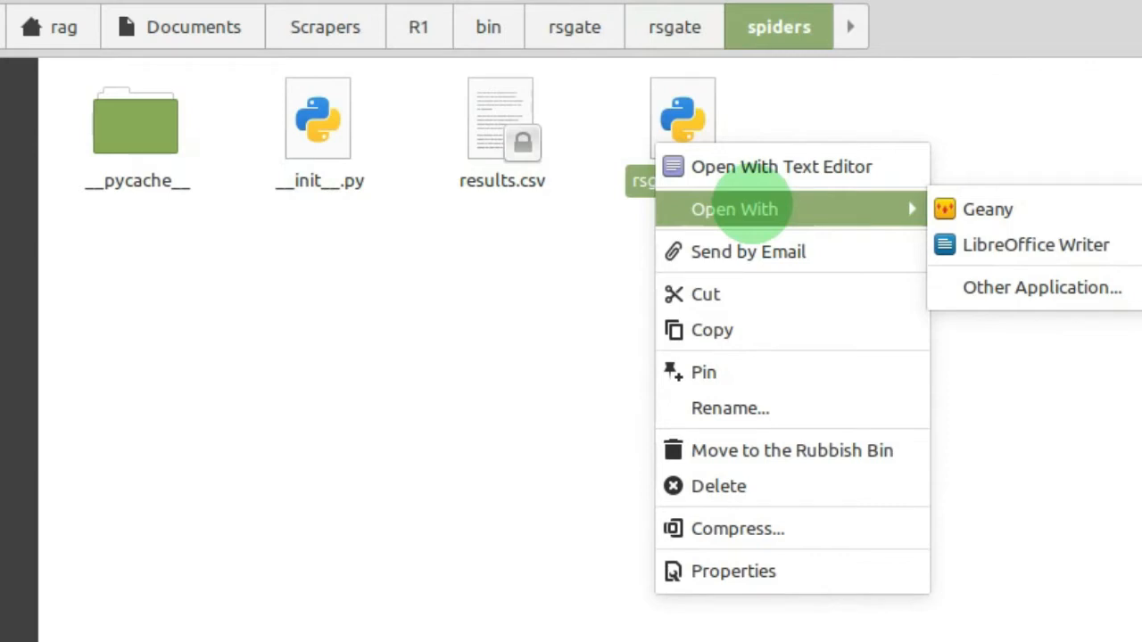
mouse_move(1035, 245)
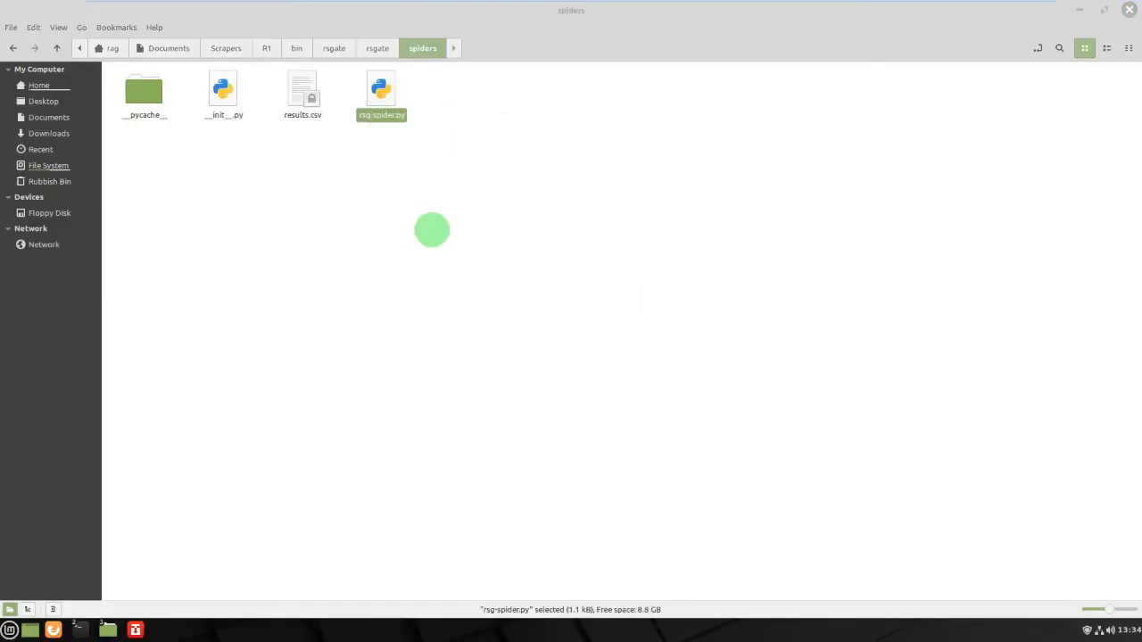
double_click(381, 94)
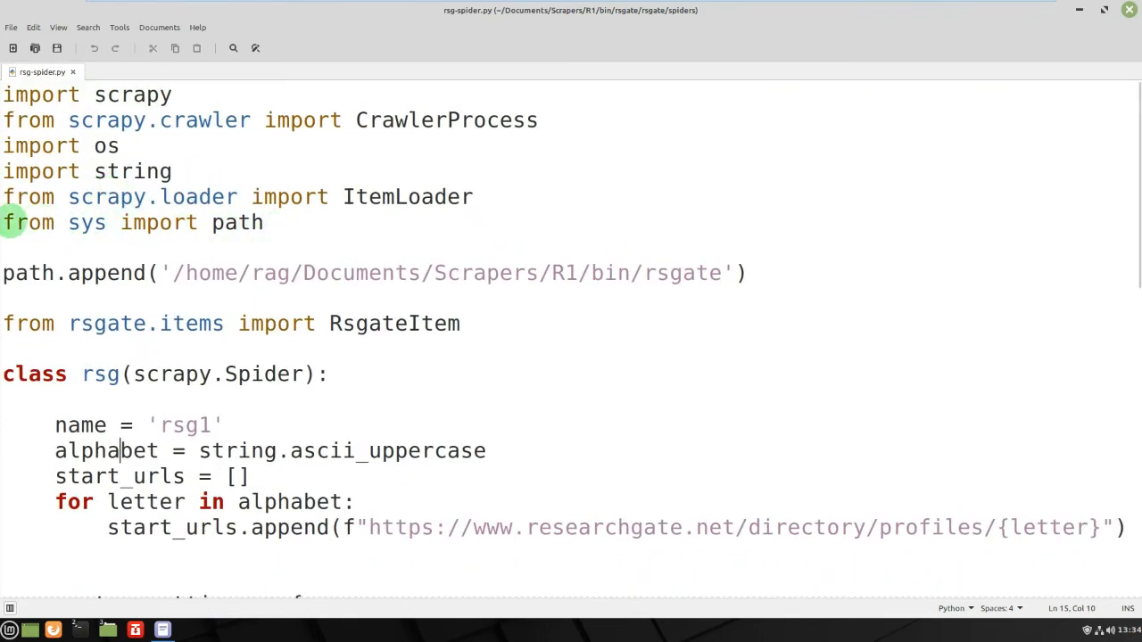
mouse_move(258, 222)
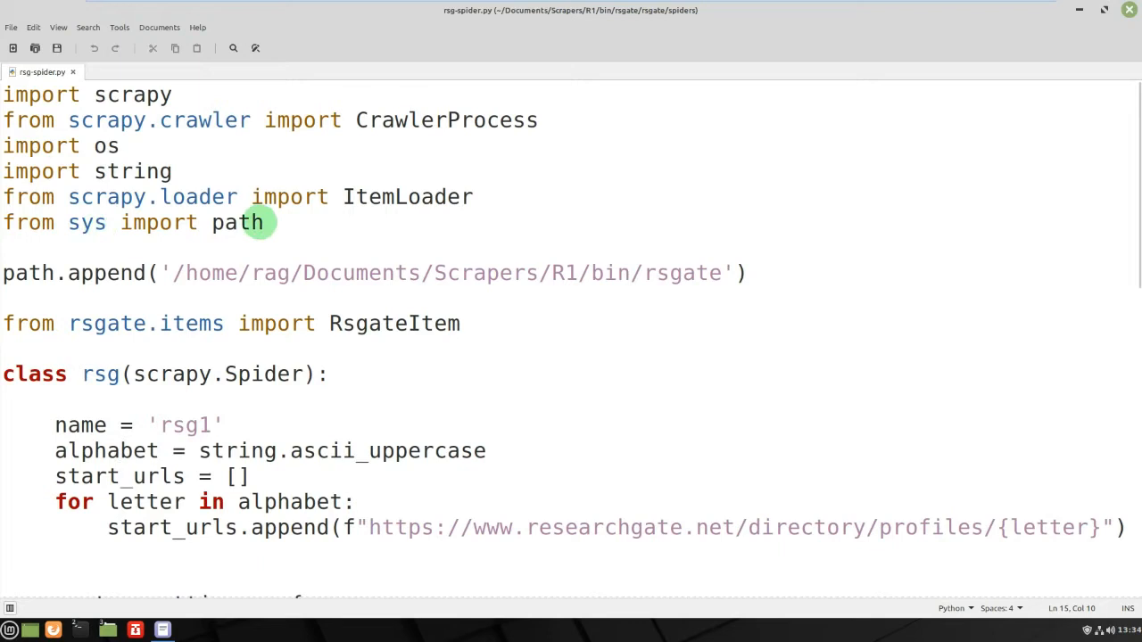
triple_click(134, 222)
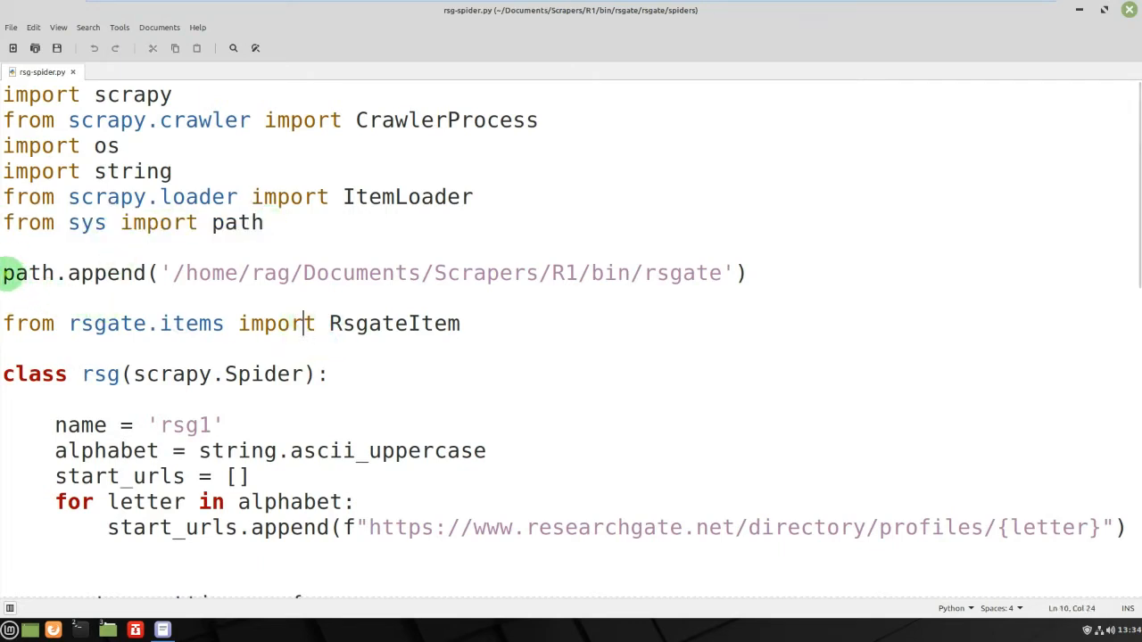
click(183, 273)
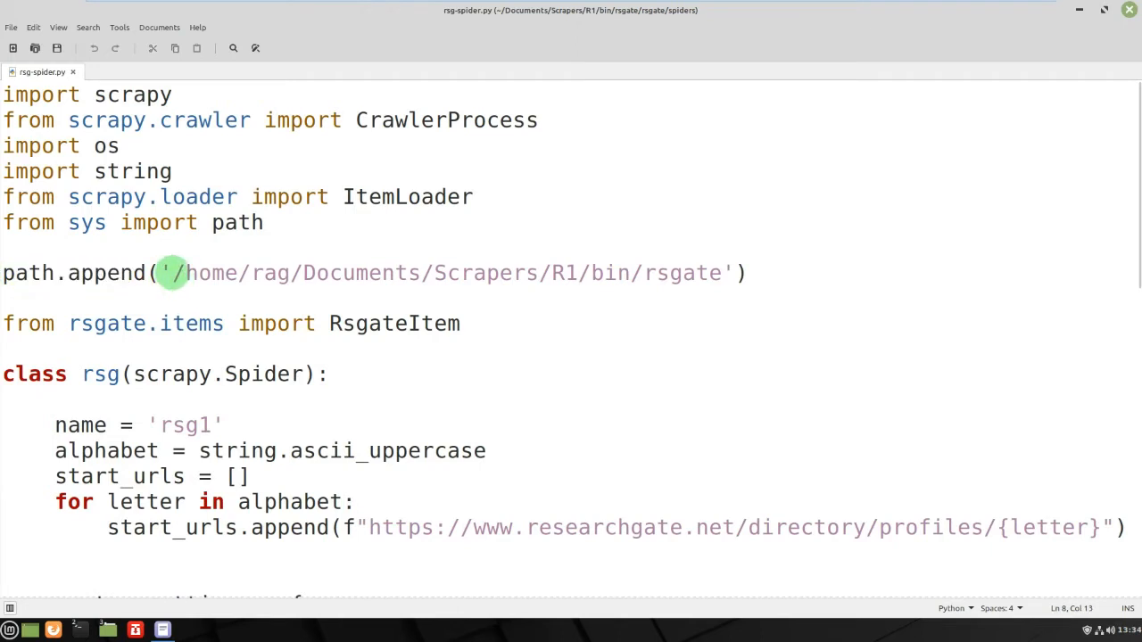
drag(170, 273, 589, 273)
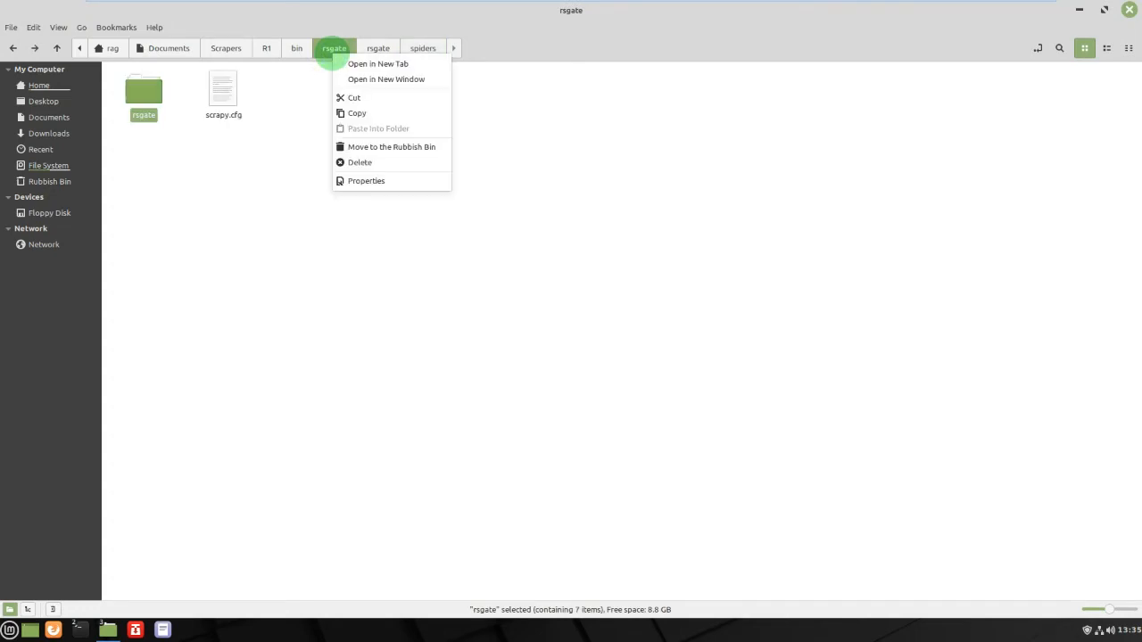
mouse_move(366, 180)
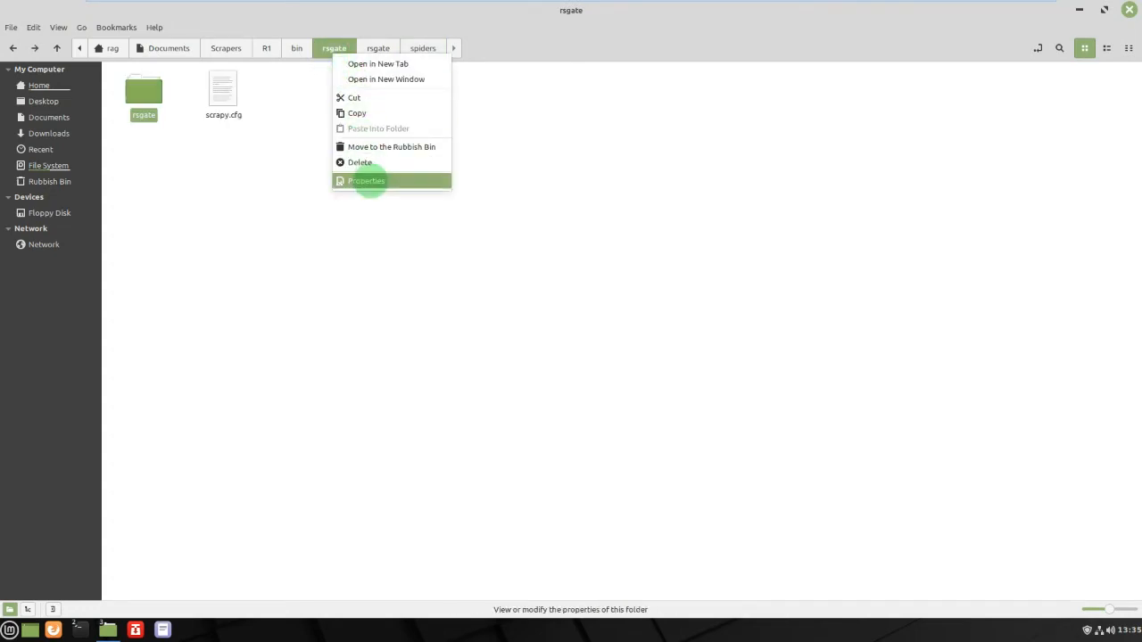
Step: View the rsgate folder's Properties, confirming location /home/rag/Documents/Scrapers/R1/bin, then close
click(366, 181)
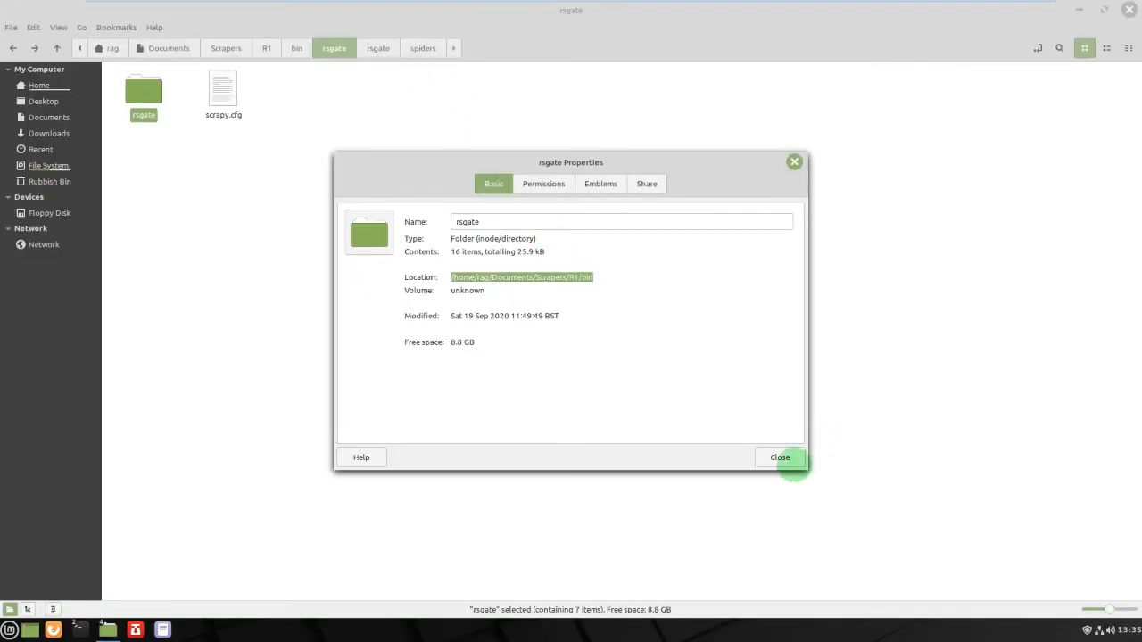
click(779, 457)
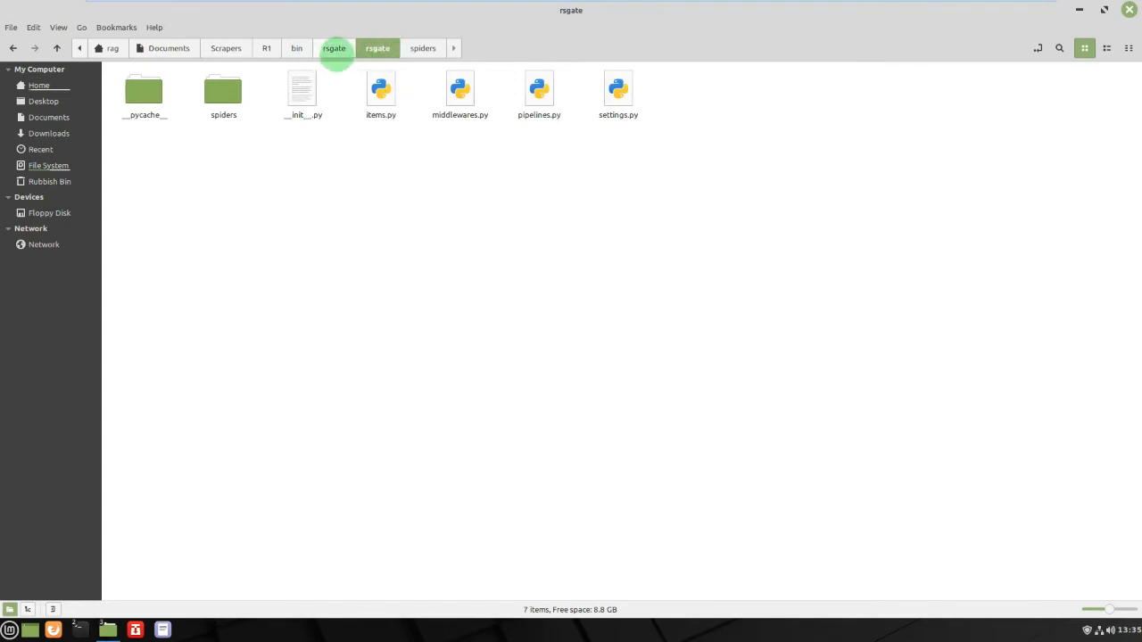
Step: Step through Documents, Scrapers and R1, then jump to the rsgate breadcrumb
click(169, 48)
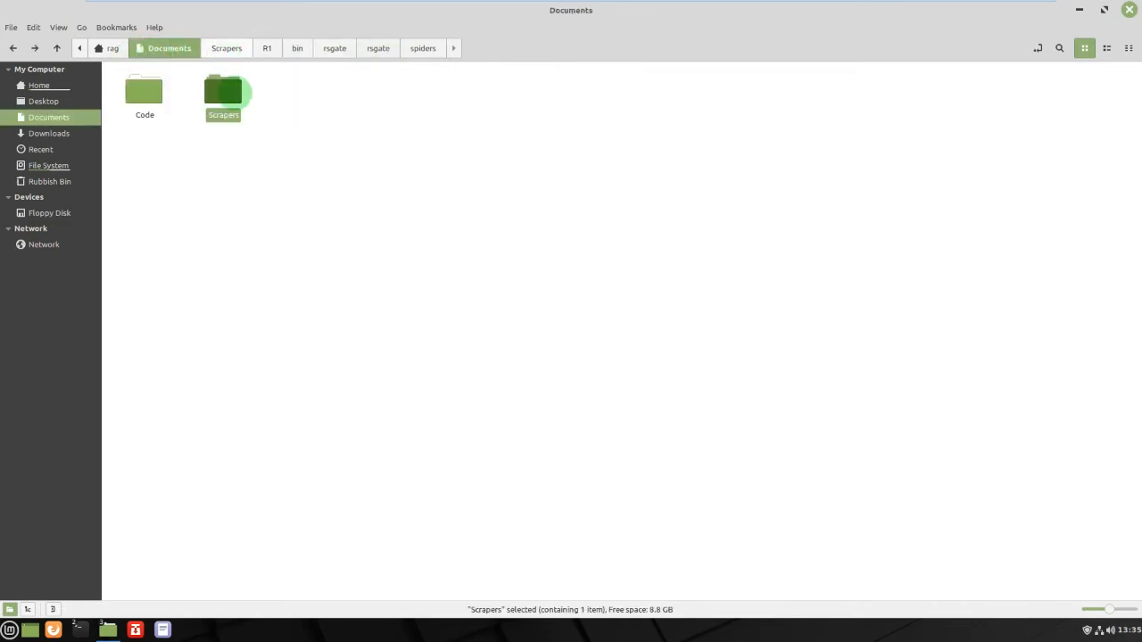
double_click(223, 94)
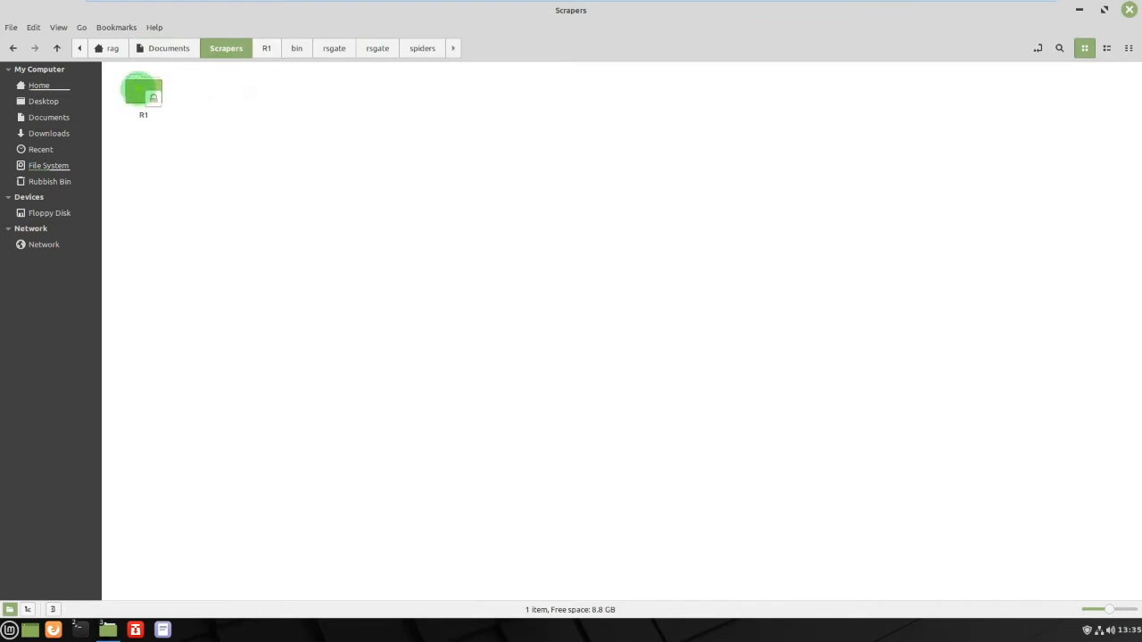
double_click(143, 91)
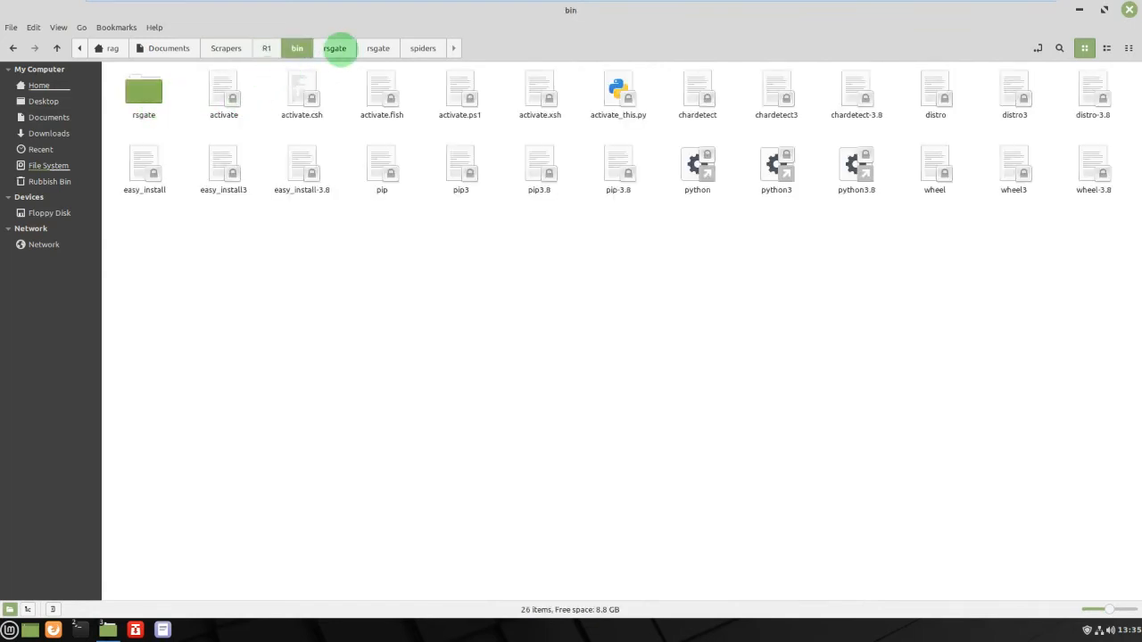
click(334, 48)
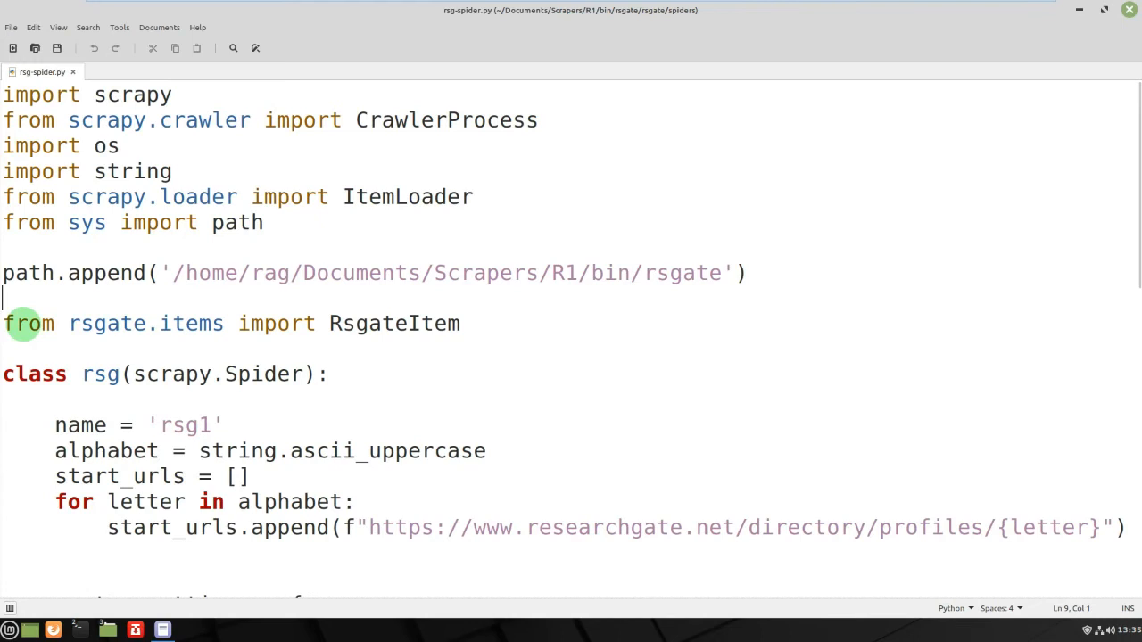
mouse_move(143, 323)
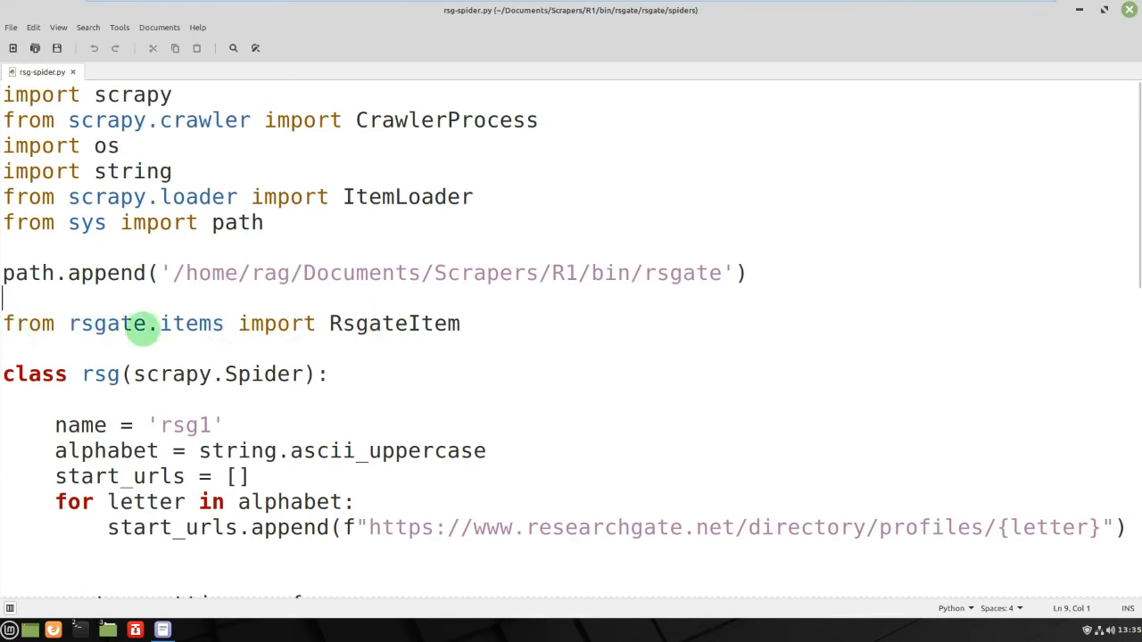
mouse_move(312, 323)
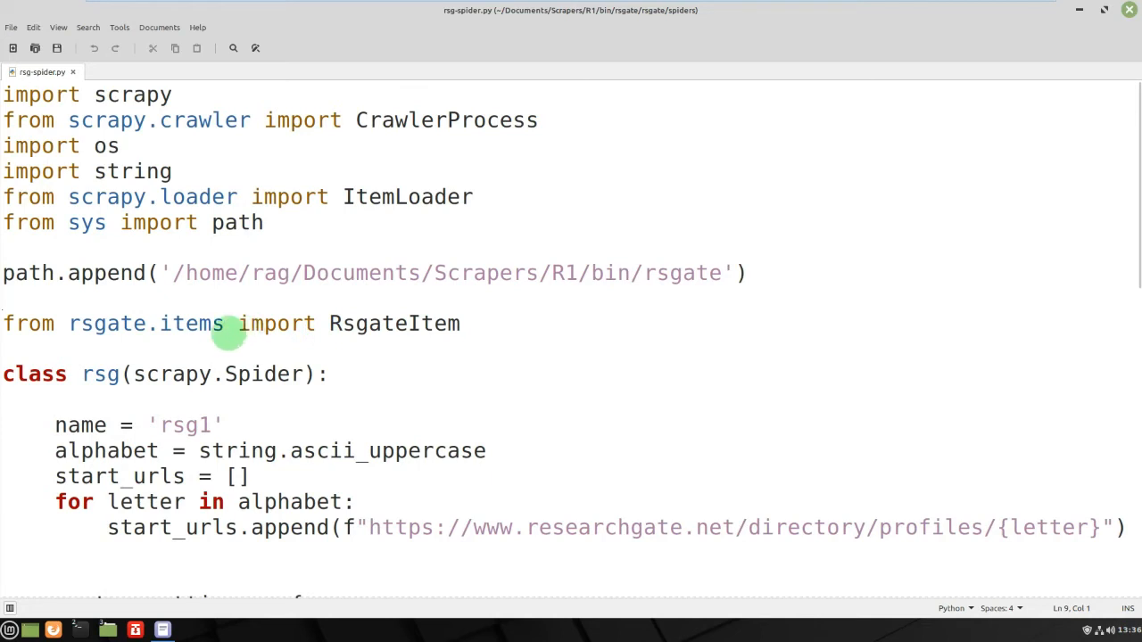
mouse_move(335, 323)
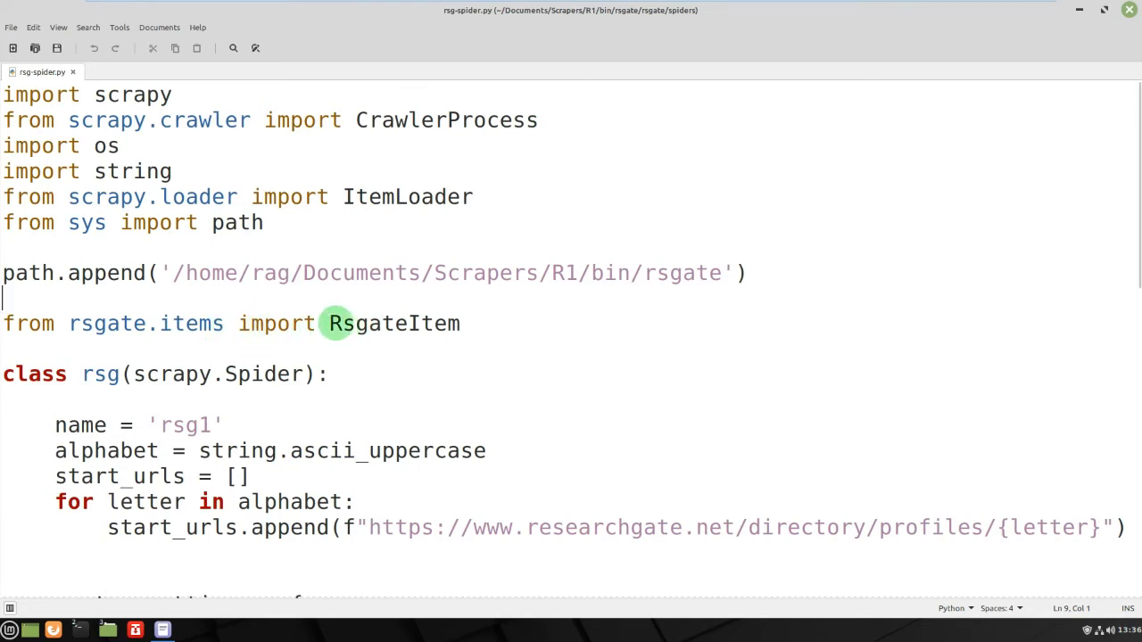
Step: Highlight RsgateItem in the rsgate.items import line, then bring up the ModuleNotFoundError traceback
double_click(393, 323)
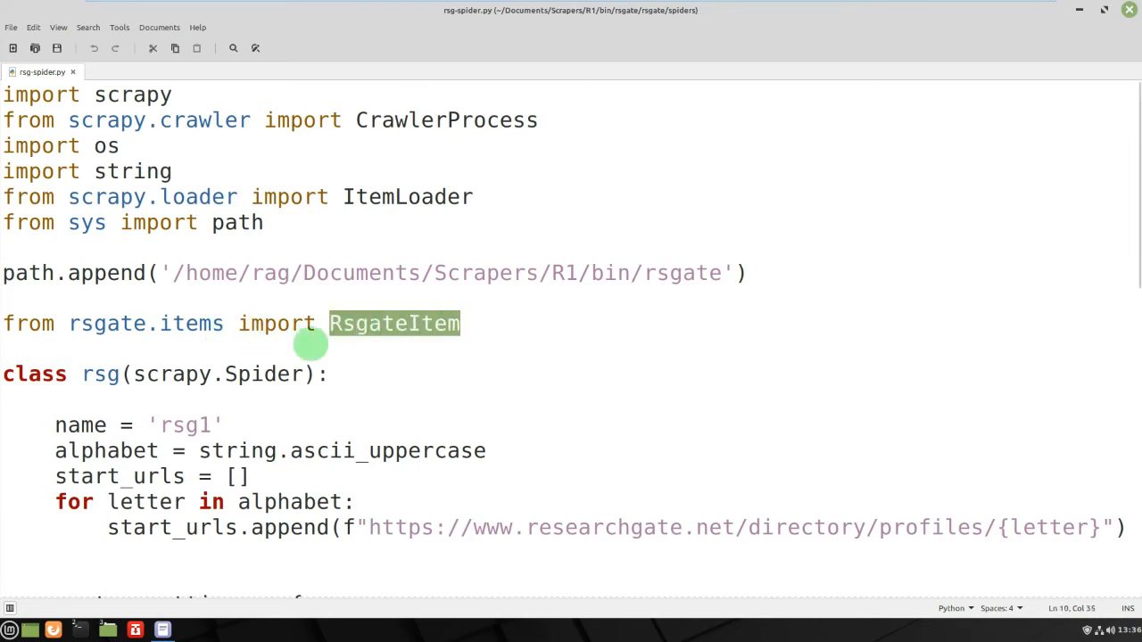
click(82, 323)
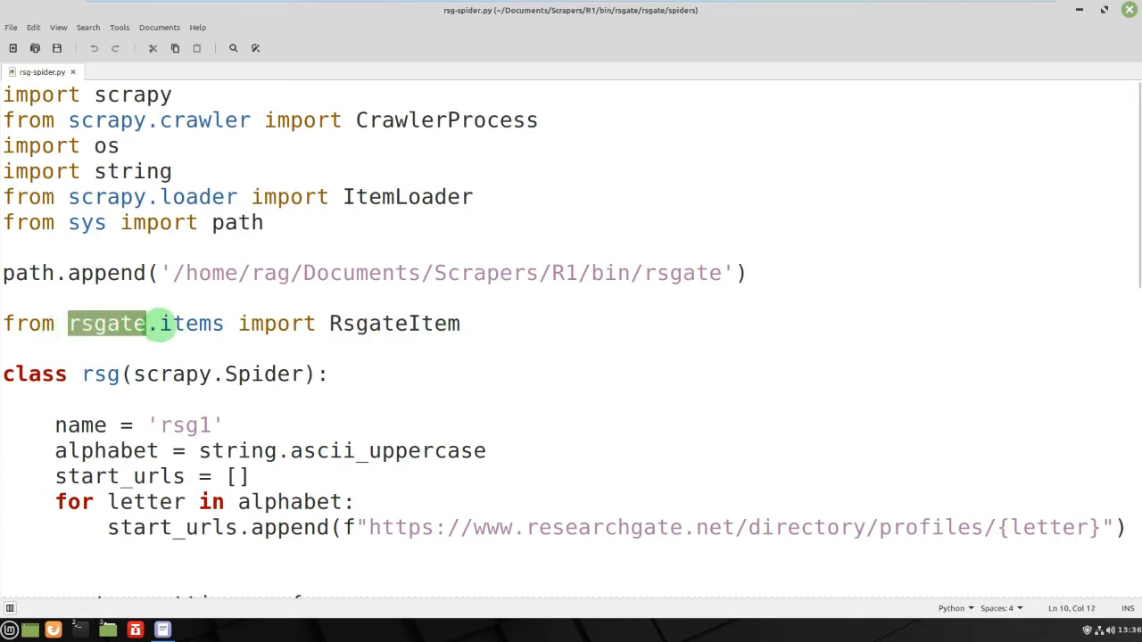
click(95, 374)
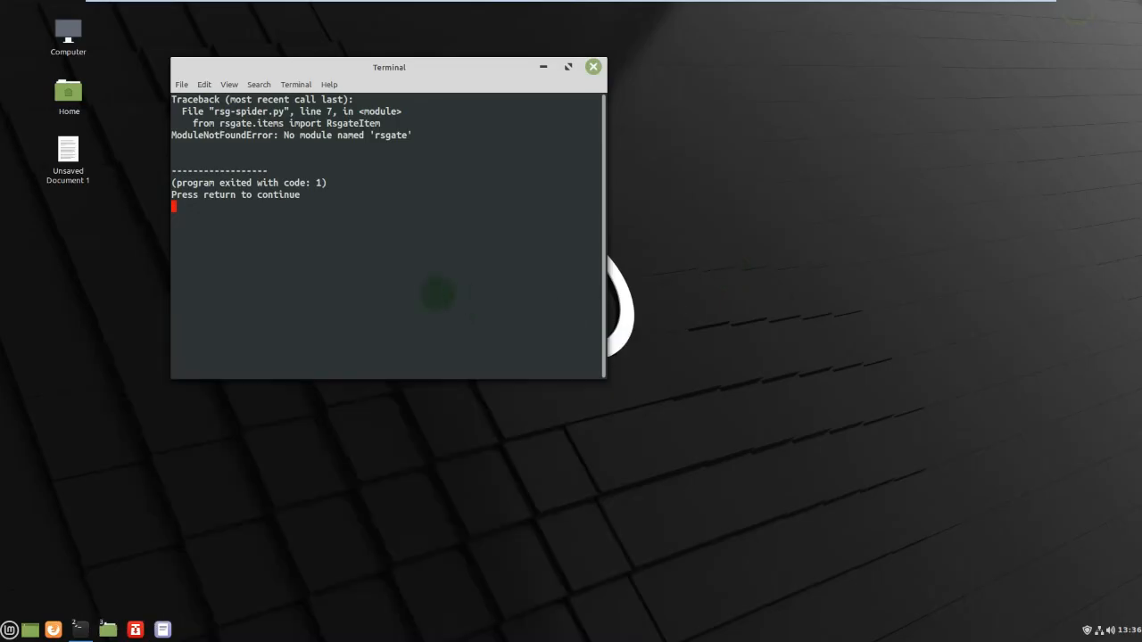
Step: Rerun 'sudo python3 rsg-spider.py' from the spiders terminal, crawling all 26 directory pages
drag(184, 110, 411, 134)
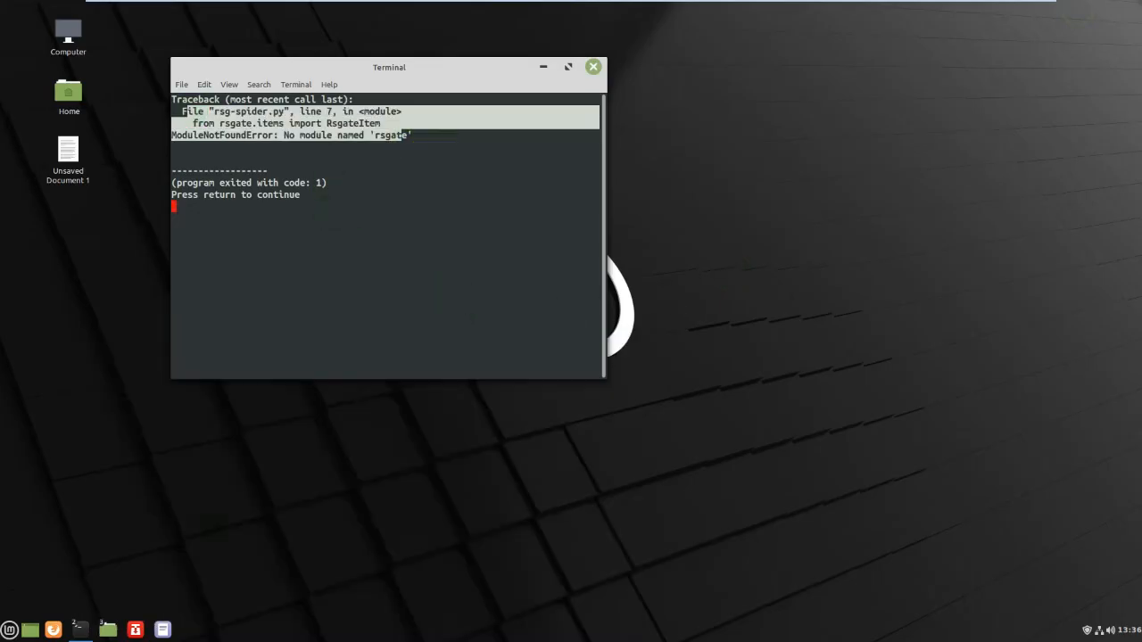
click(594, 67)
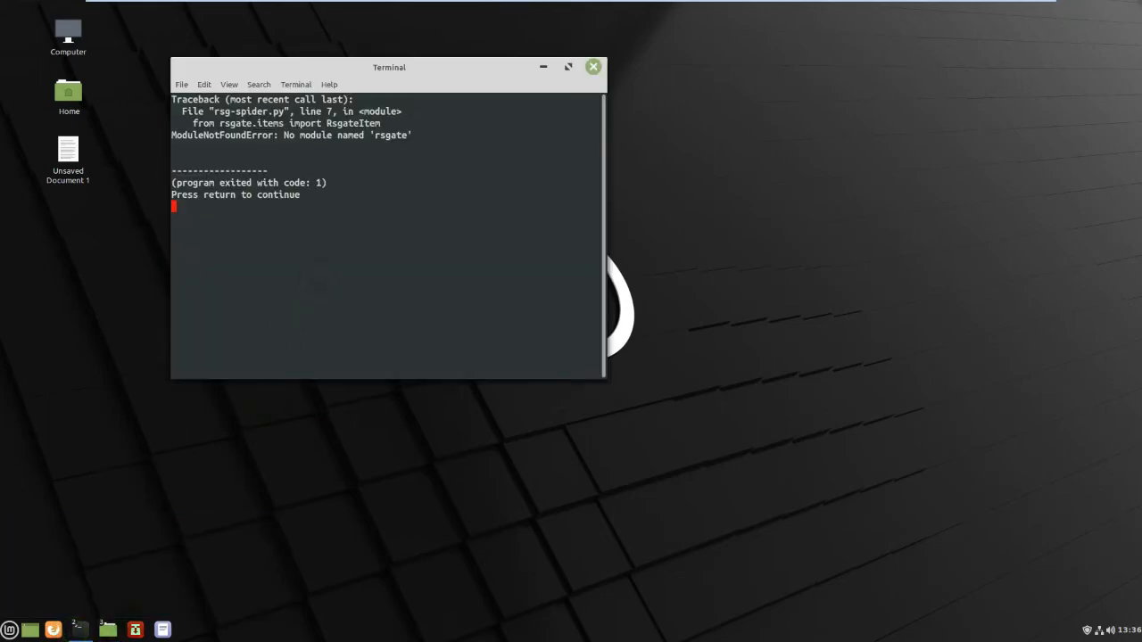
click(592, 66)
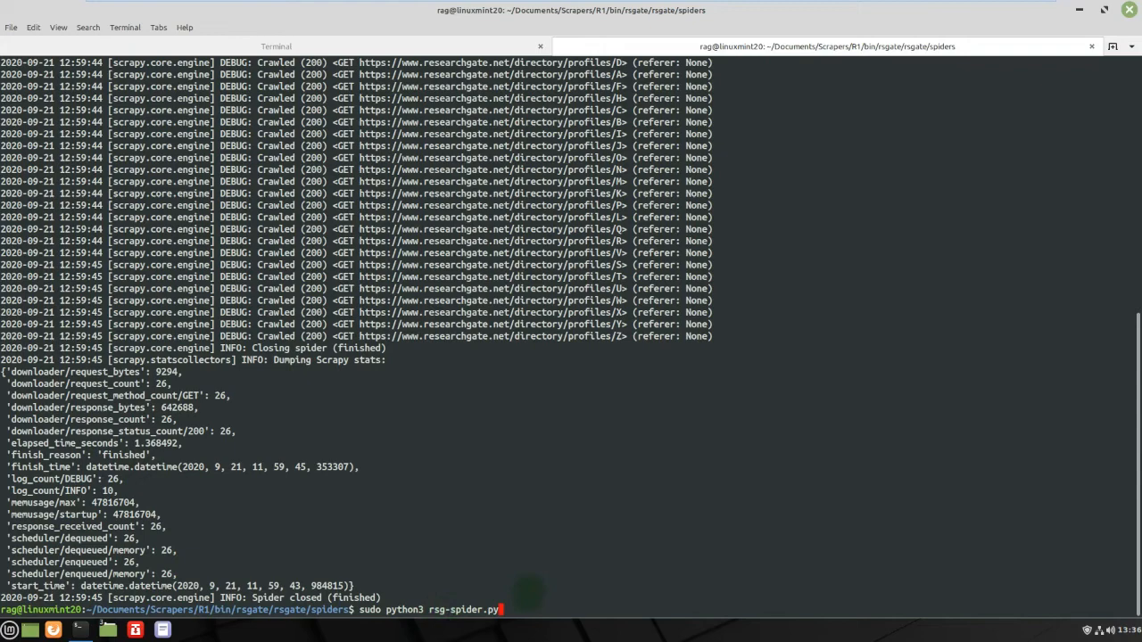
key(Return)
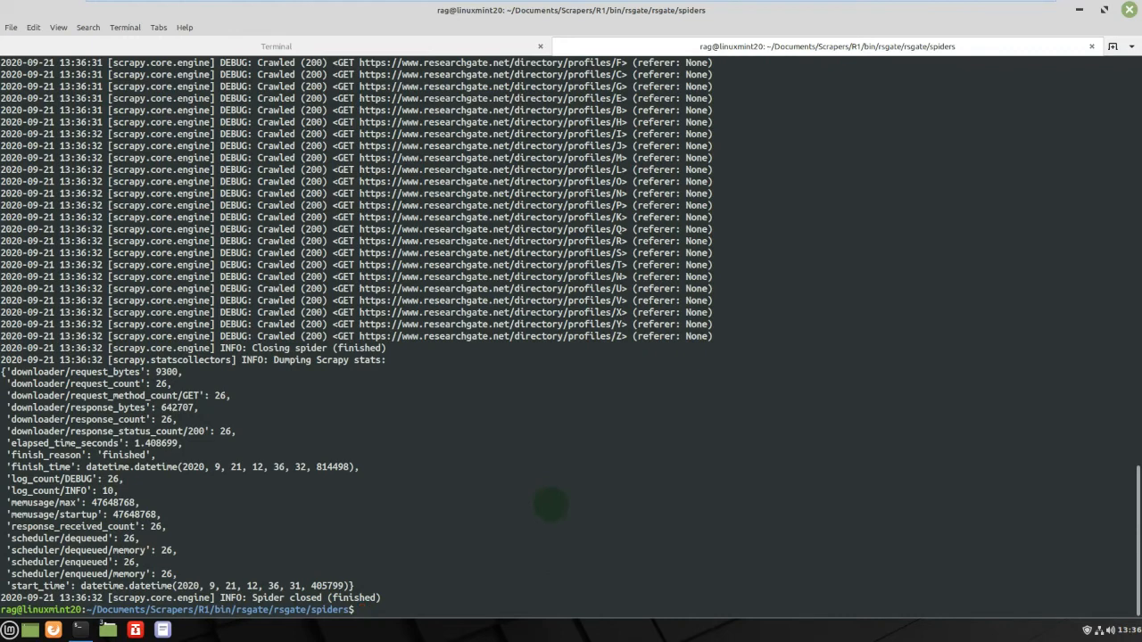
text(git init)
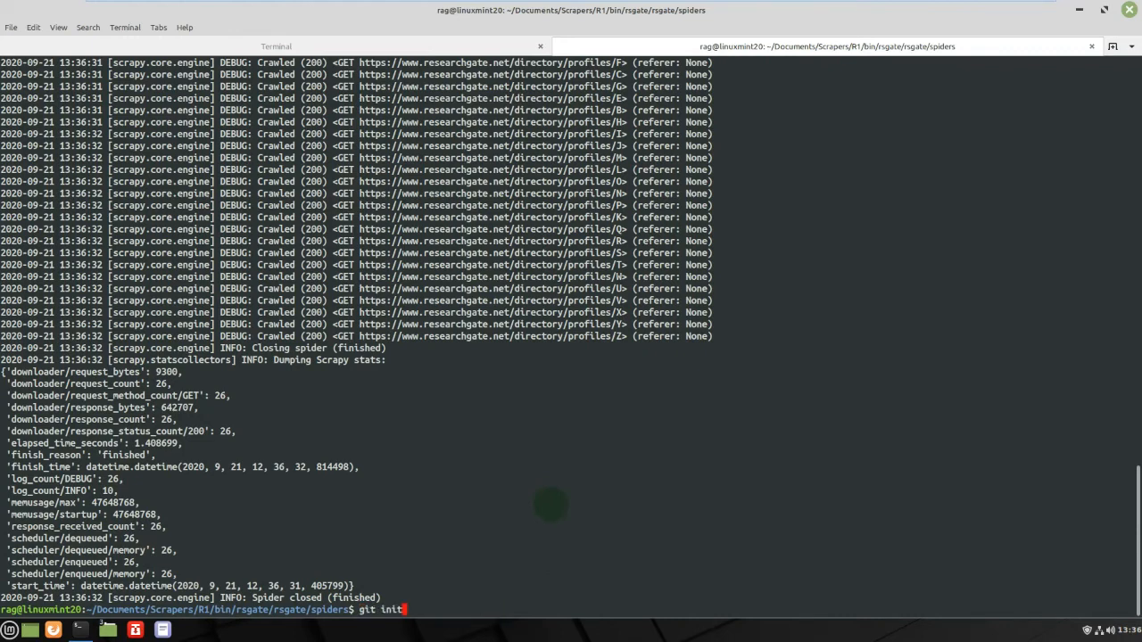
text(sudo python3 rsg-spider.py)
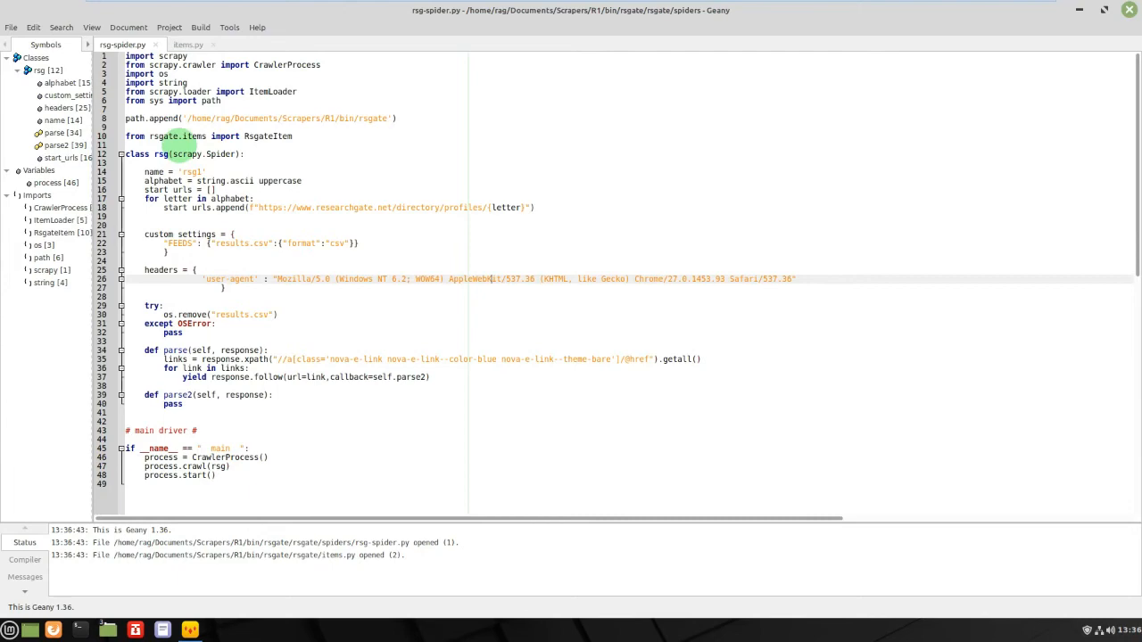
Step: Comment out the path and rsgate.items lines, add a RsgateItem import line, and save
click(210, 100)
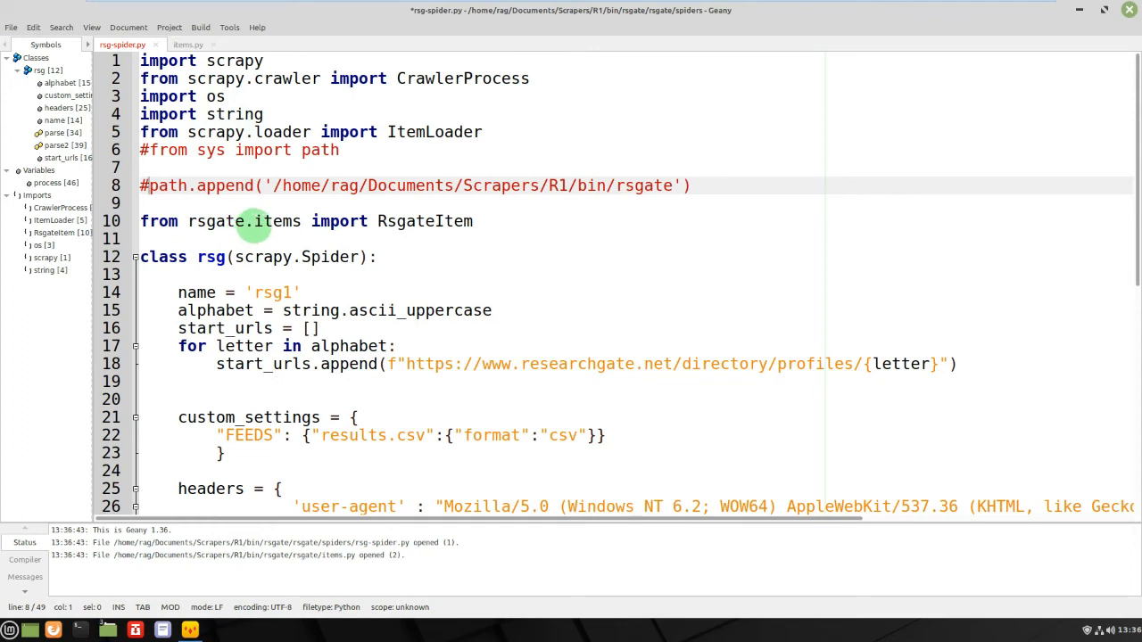
double_click(216, 221)
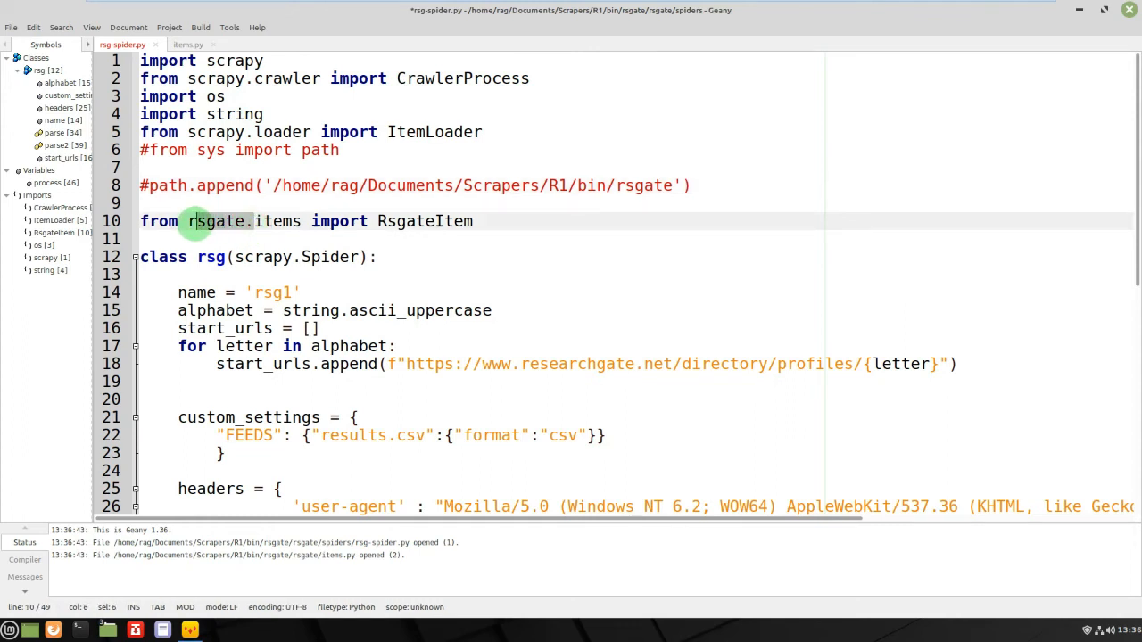
click(152, 222)
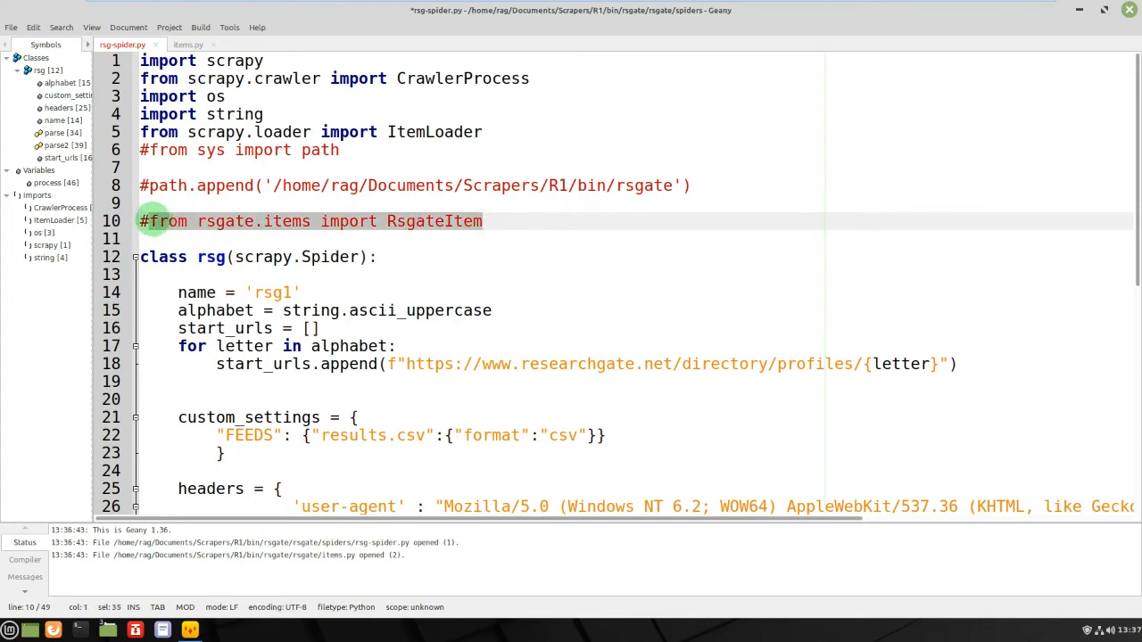
key(Return)
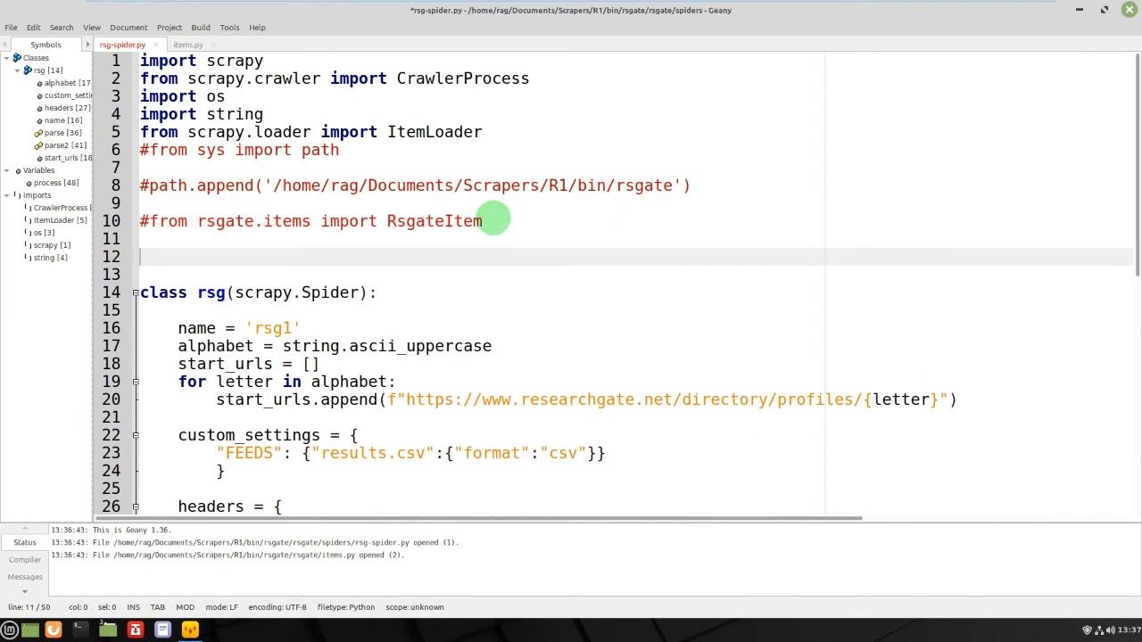
text(from rsgate.items import RsgateItem)
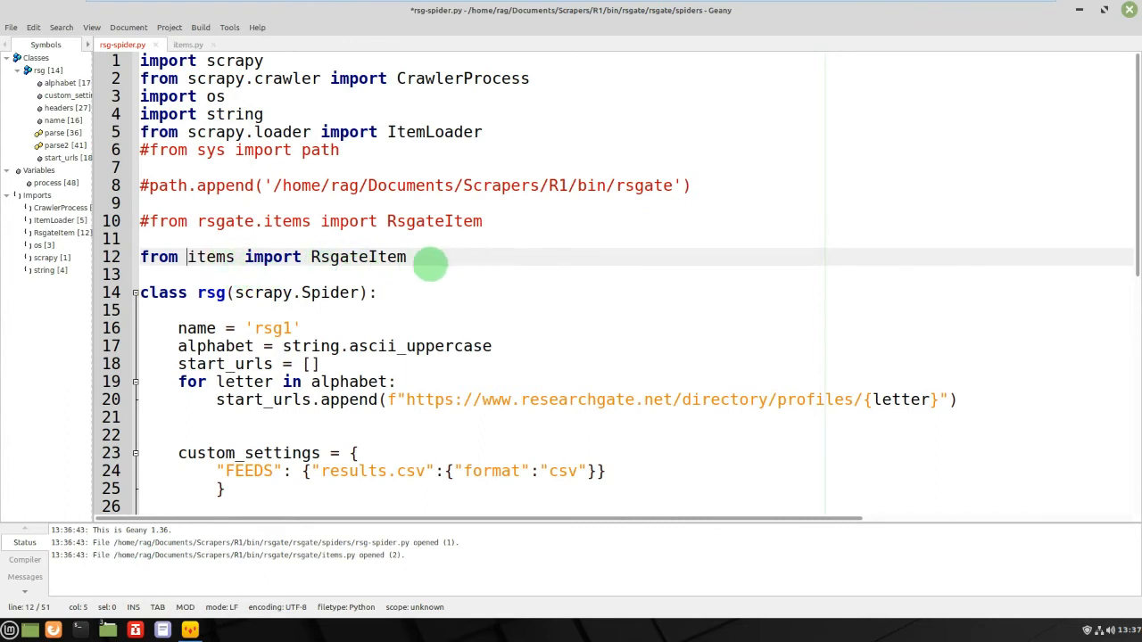
key(ctrl+s)
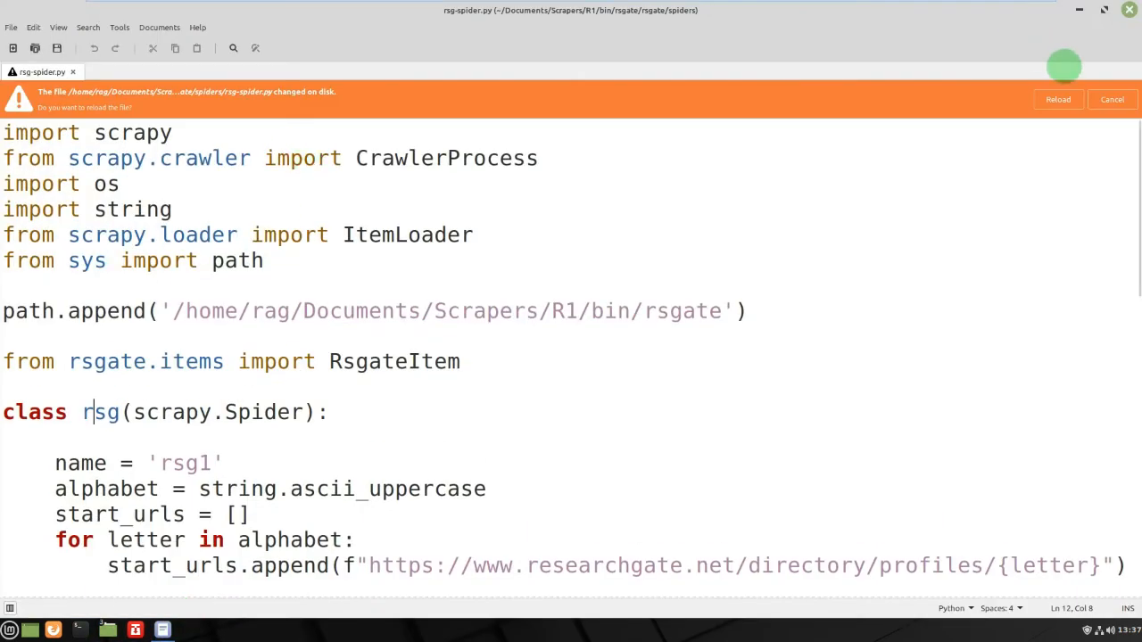
Step: Reload rsg-spider.py from disk and add a dot before 'items' in the import
click(1058, 99)
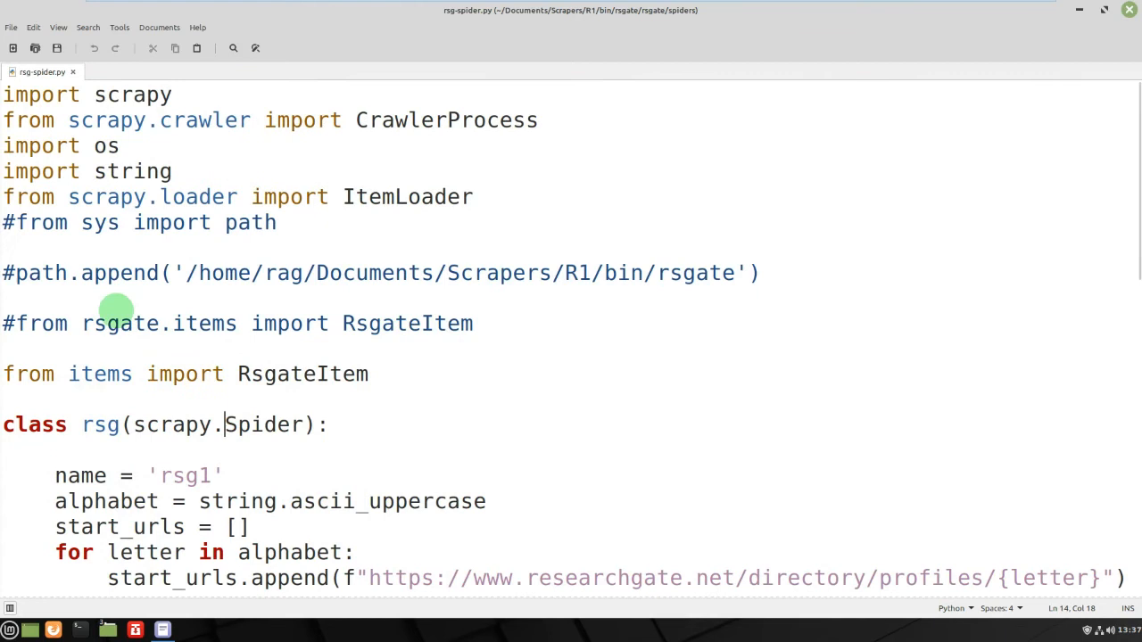
mouse_move(70, 374)
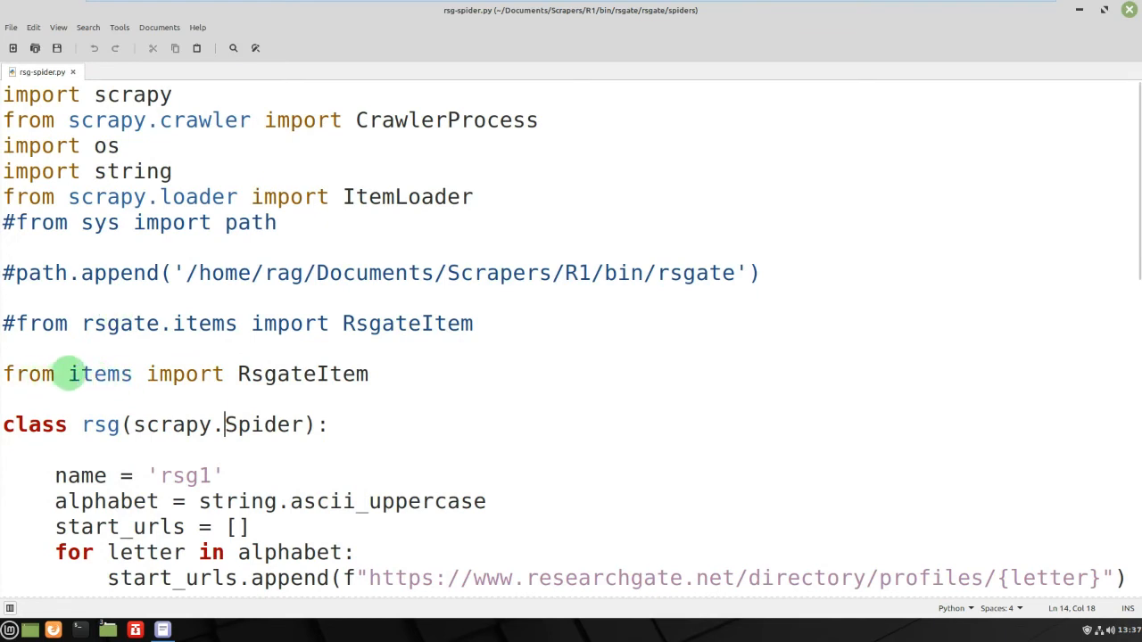
click(67, 374)
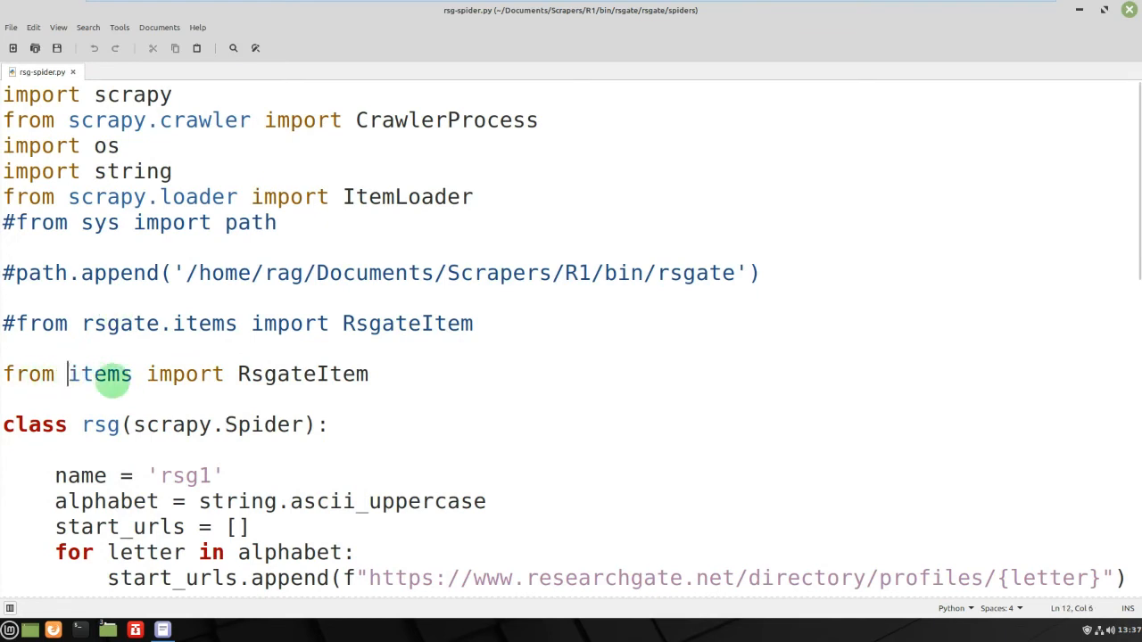
text(.)
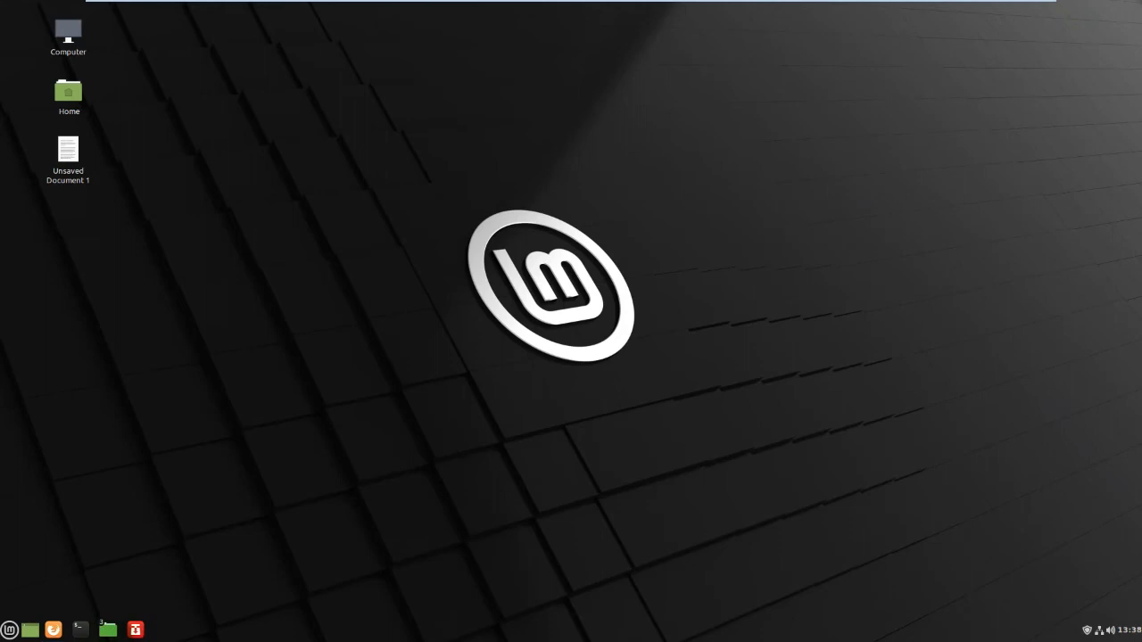
mouse_move(107, 630)
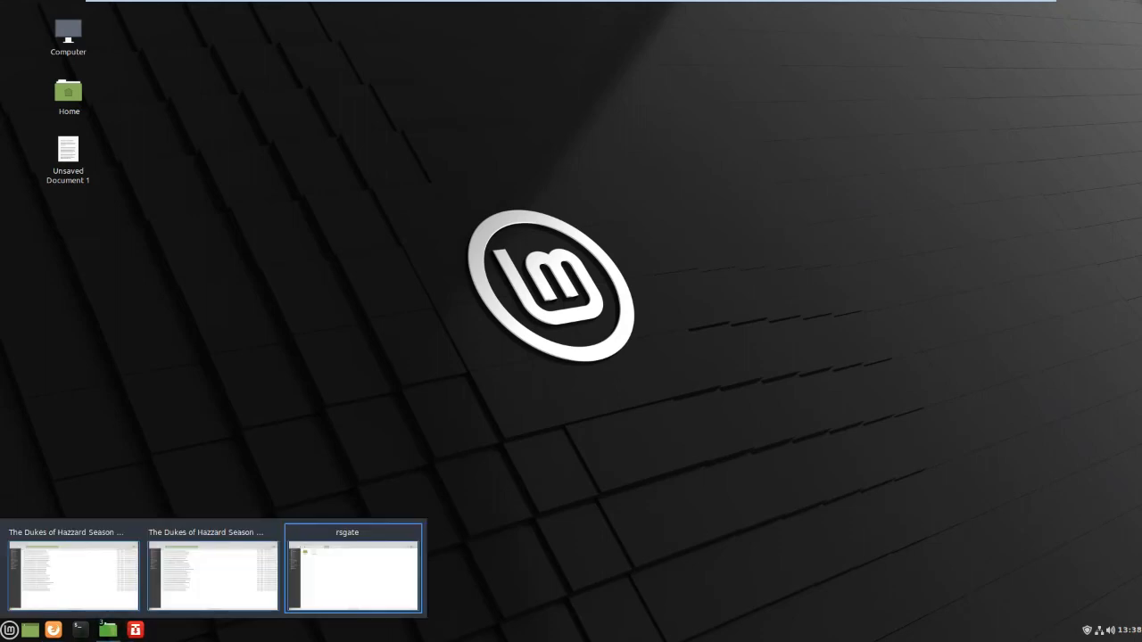
Step: From the Nemo taskbar window, open rsgate > spiders > rsg-spider.py with the Text Editor
click(353, 569)
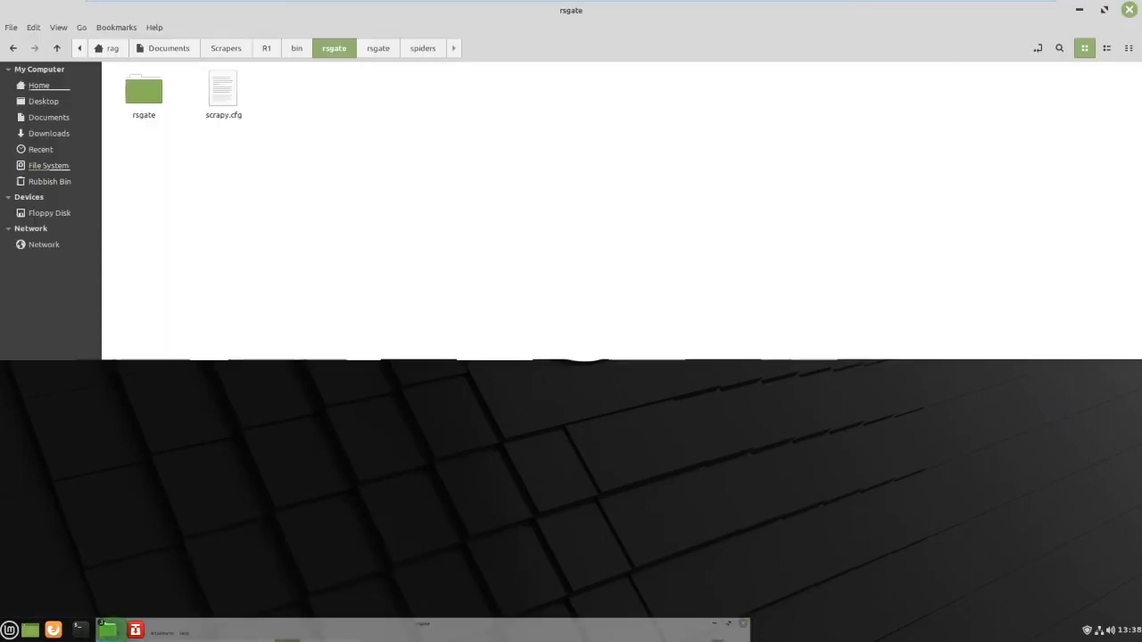
double_click(143, 89)
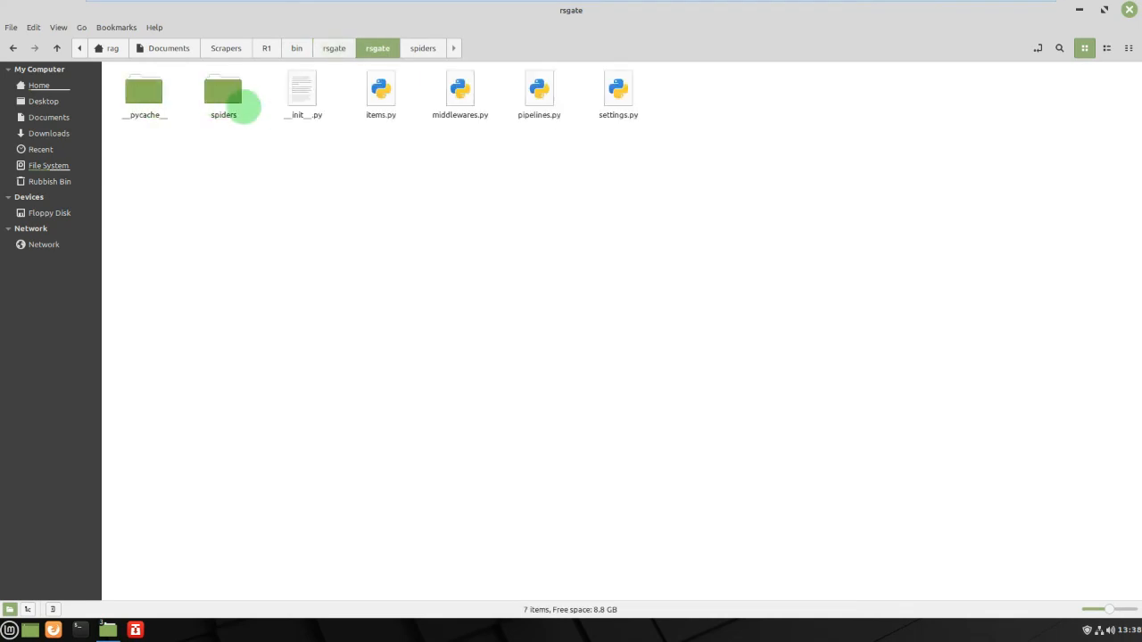
click(223, 93)
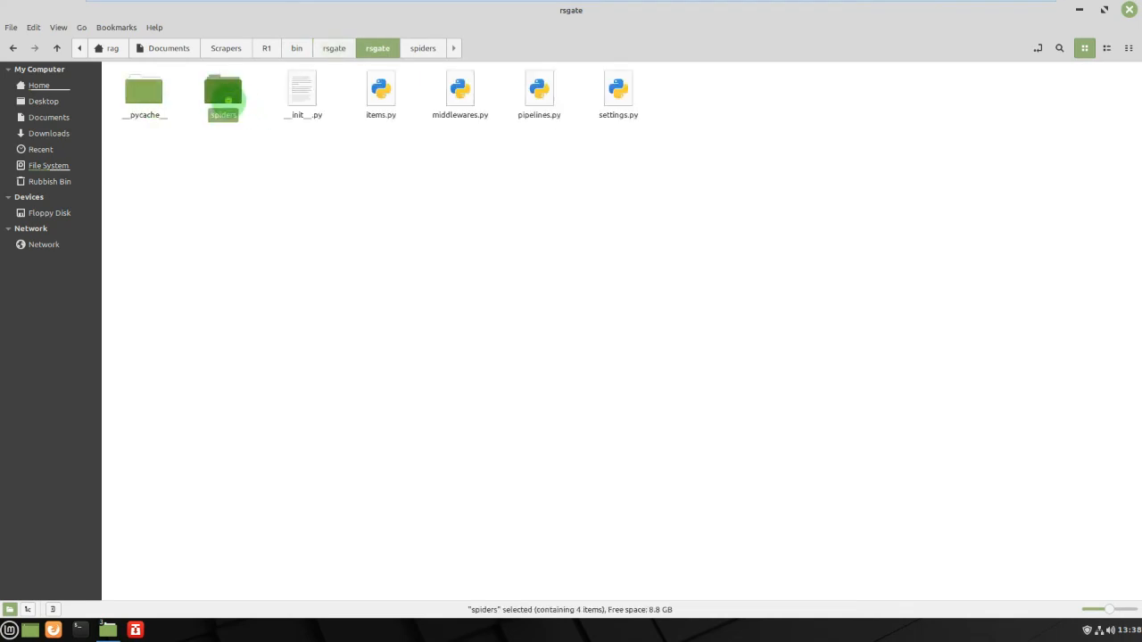
double_click(222, 94)
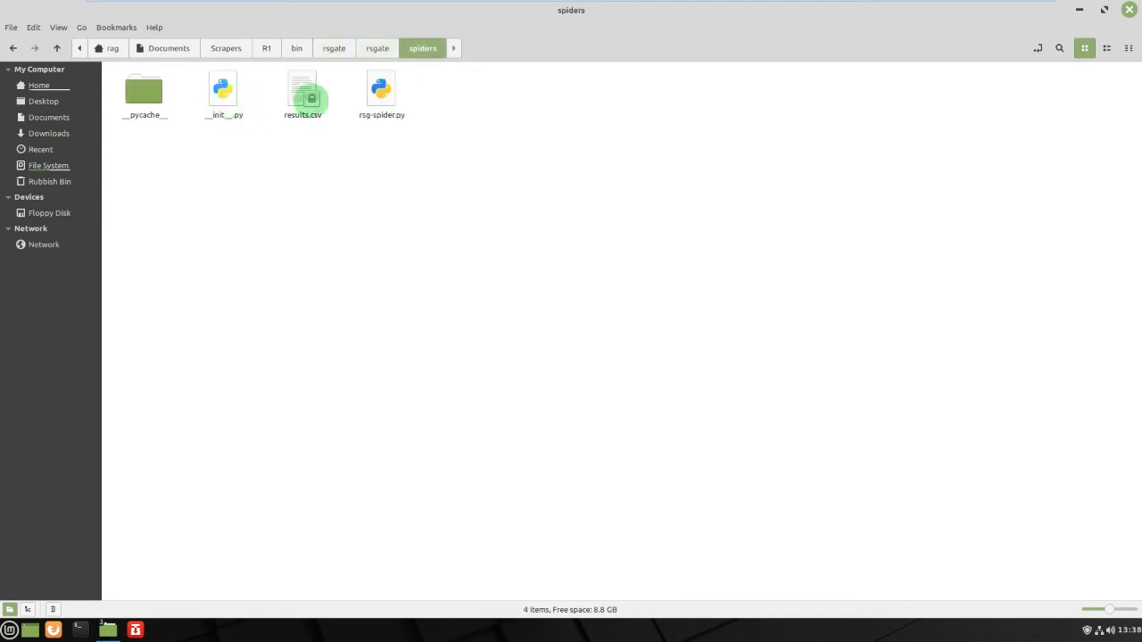
right_click(381, 93)
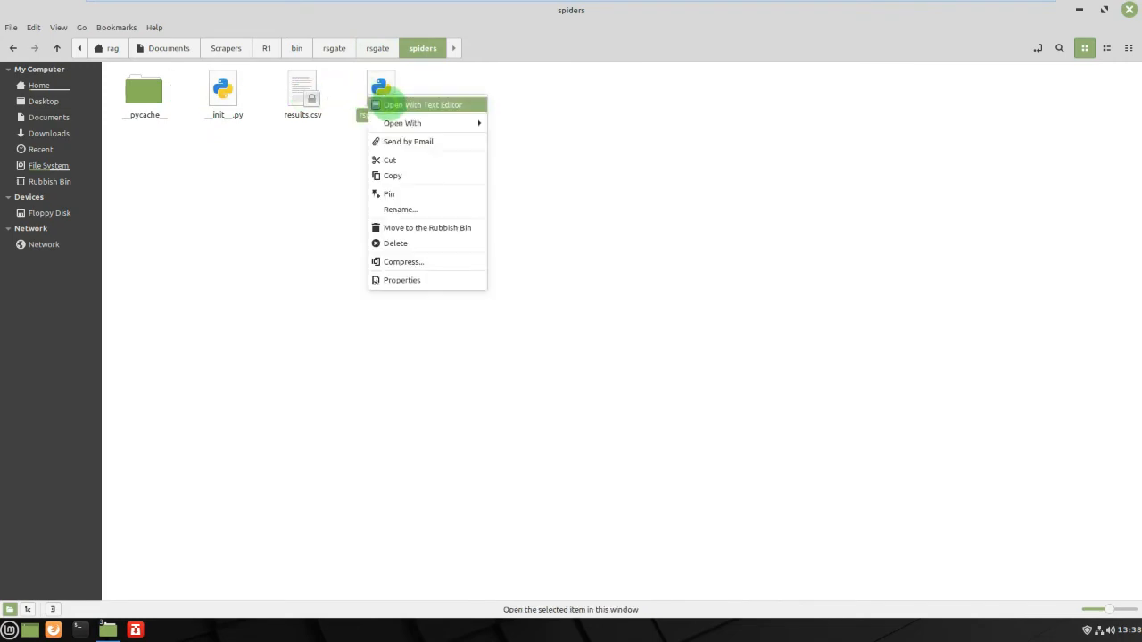
click(422, 104)
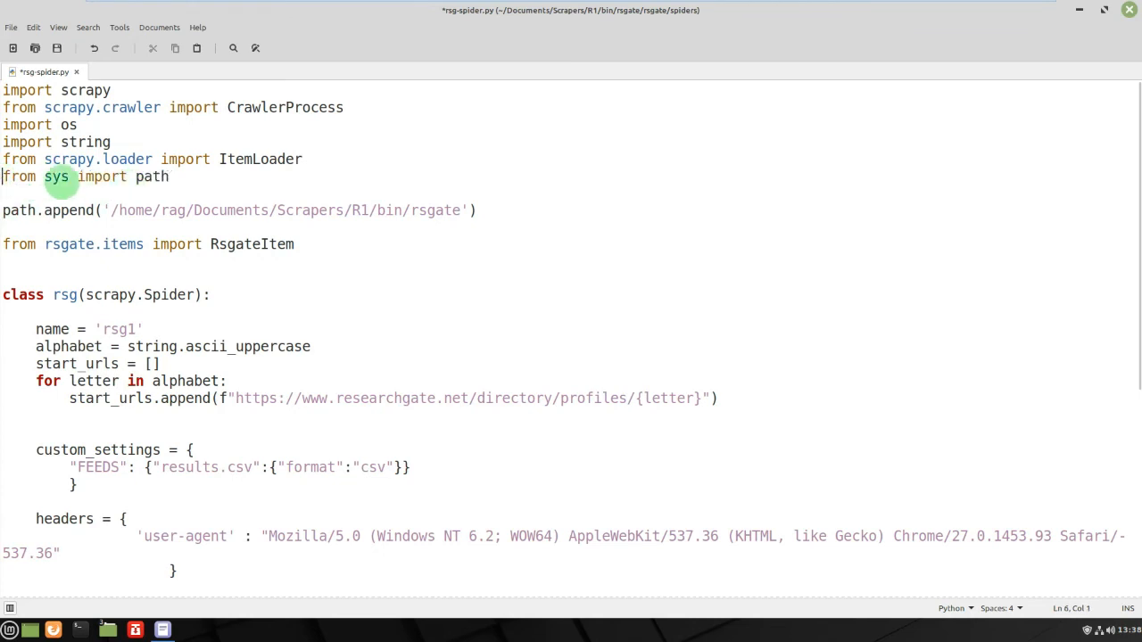
Step: Add a blank line before 'from sys import path', then close the script and save changes
key(Return)
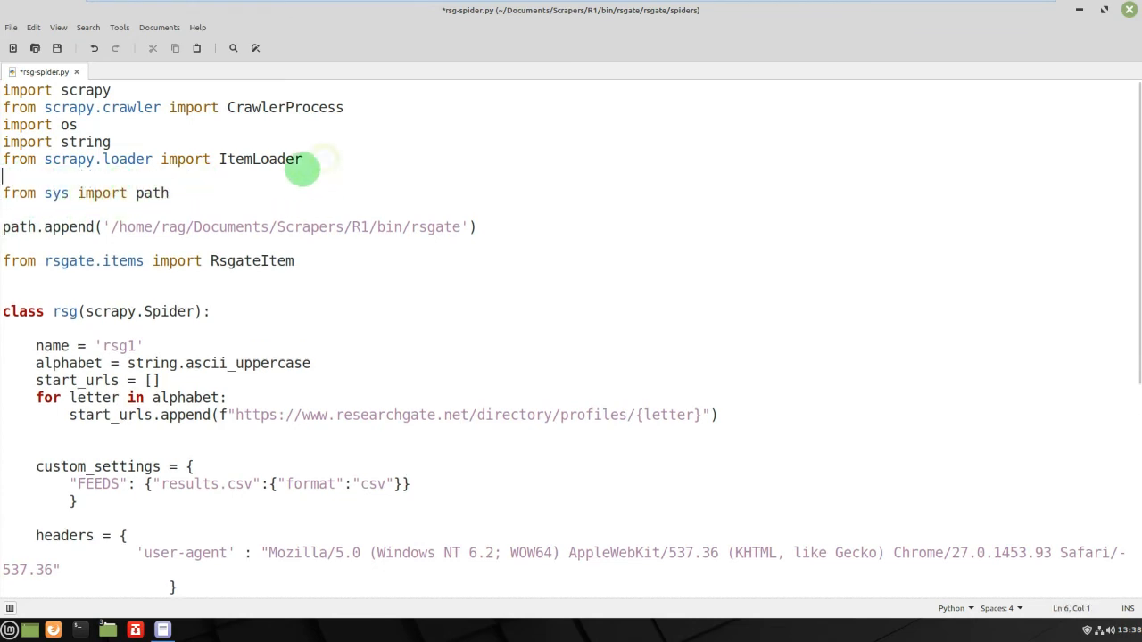
drag(3, 193, 295, 260)
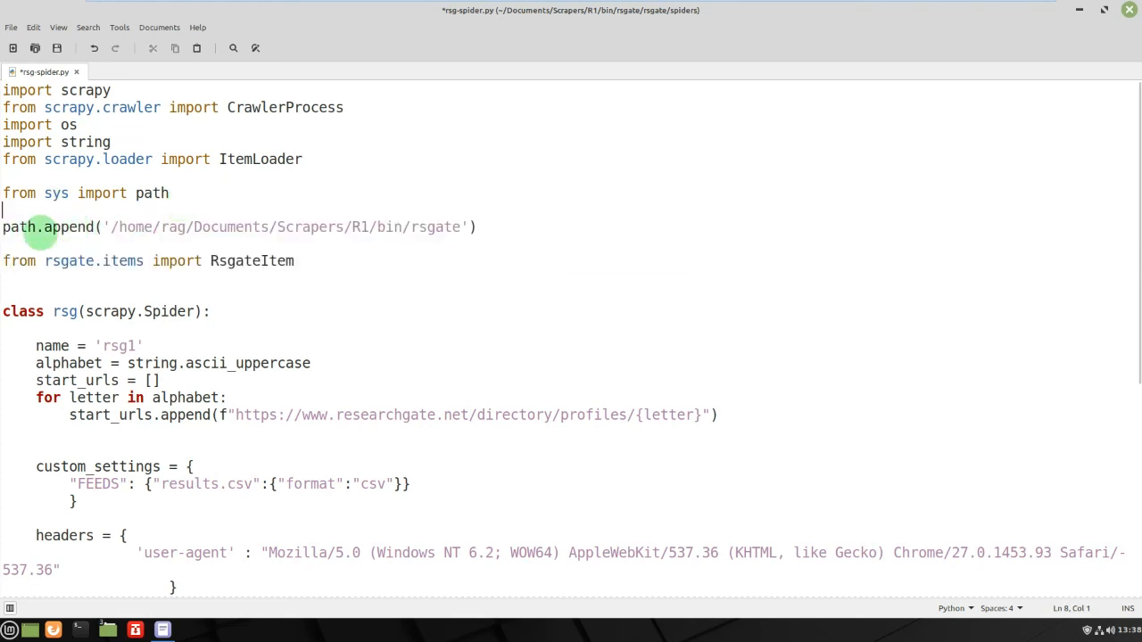
mouse_move(138, 226)
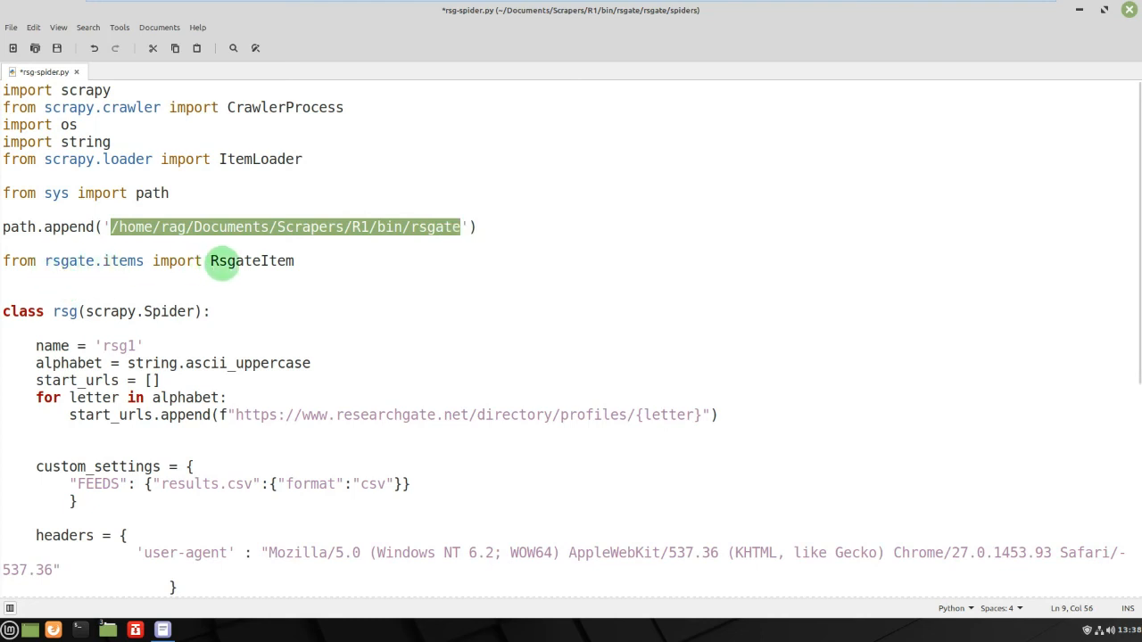
mouse_move(295, 259)
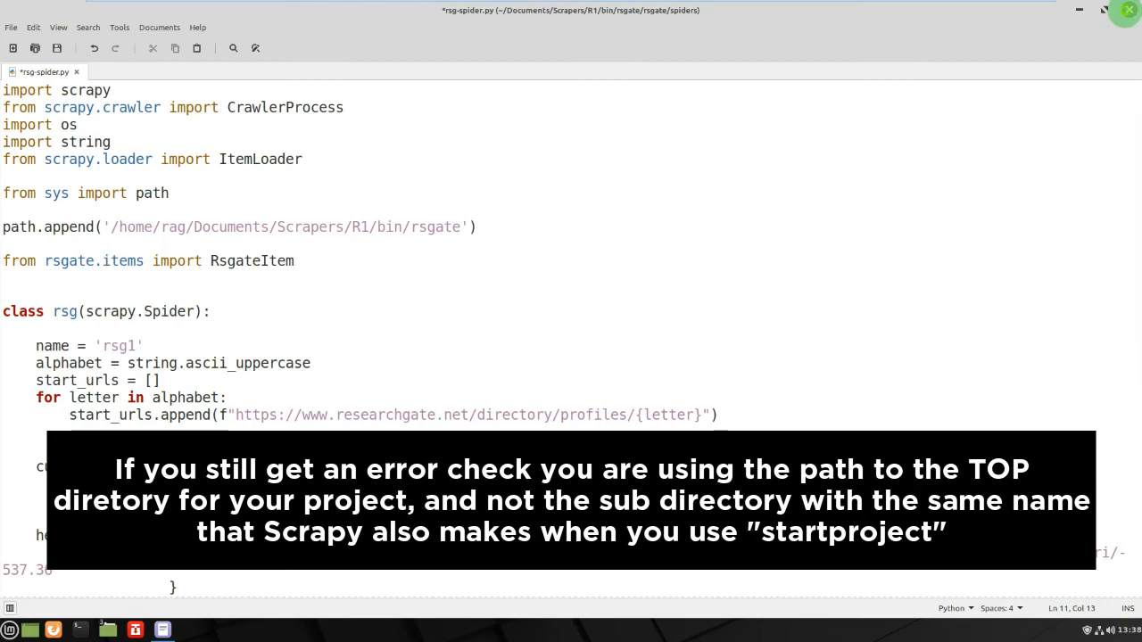
click(1128, 10)
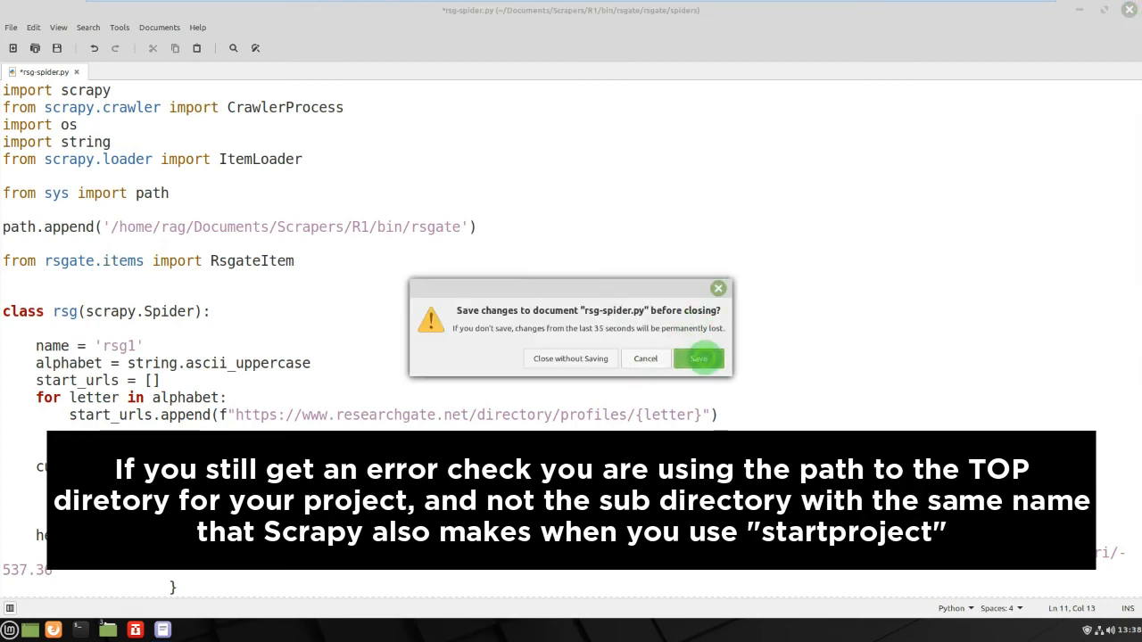
click(698, 358)
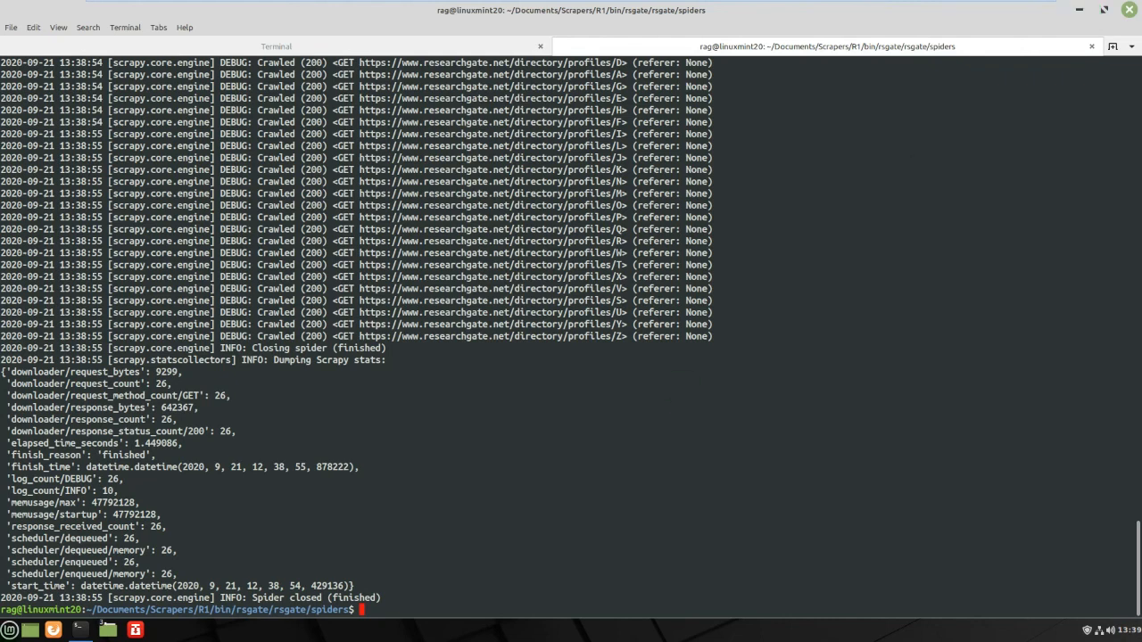
mouse_move(658, 423)
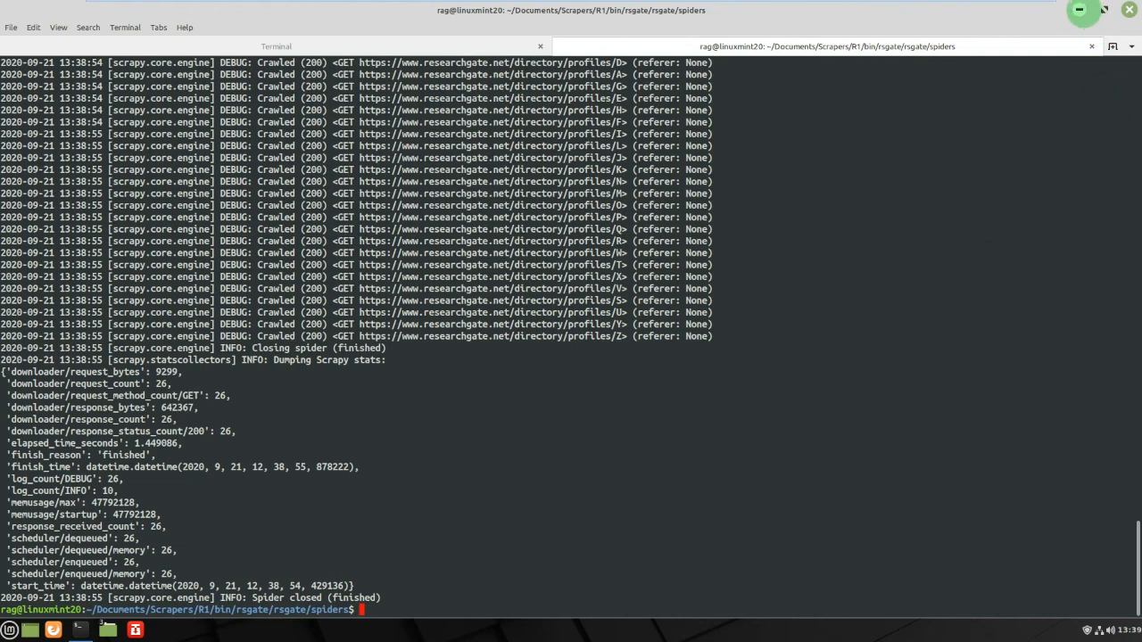
Step: Run 'sudo python3 rsg-spider.py' from the spiders directory
text(sudo python3 rsg-spider.py)
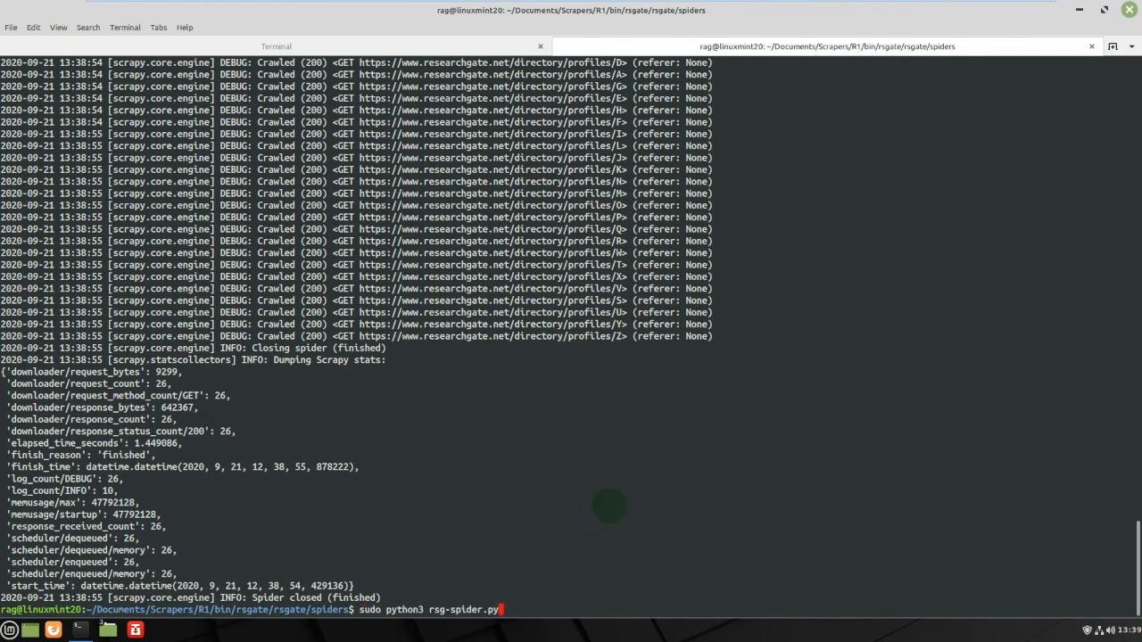
key(Return)
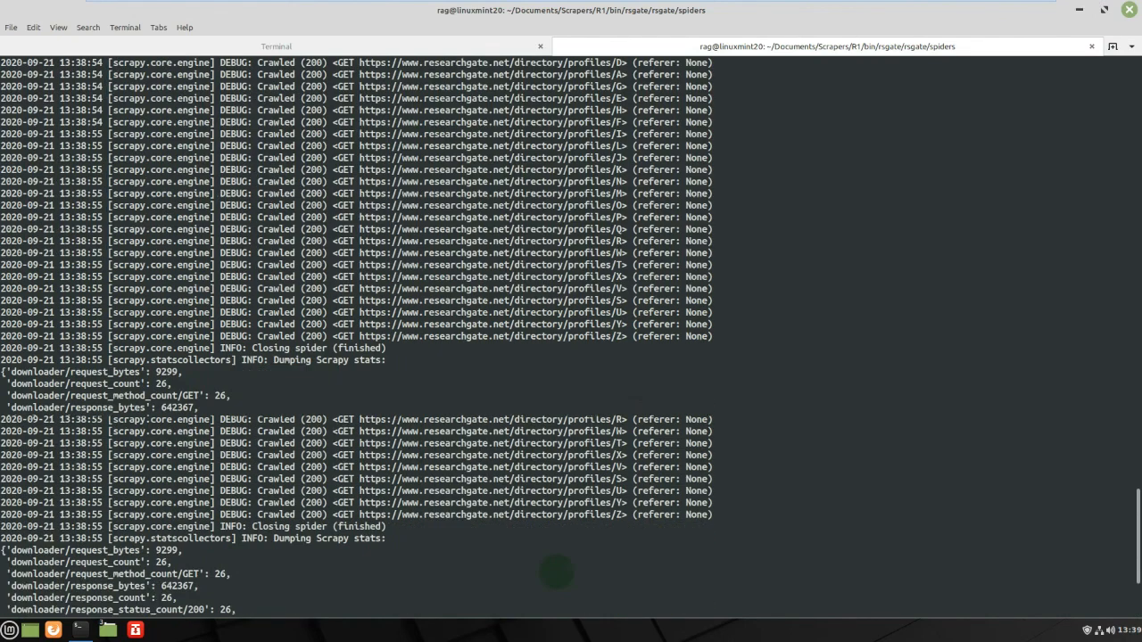